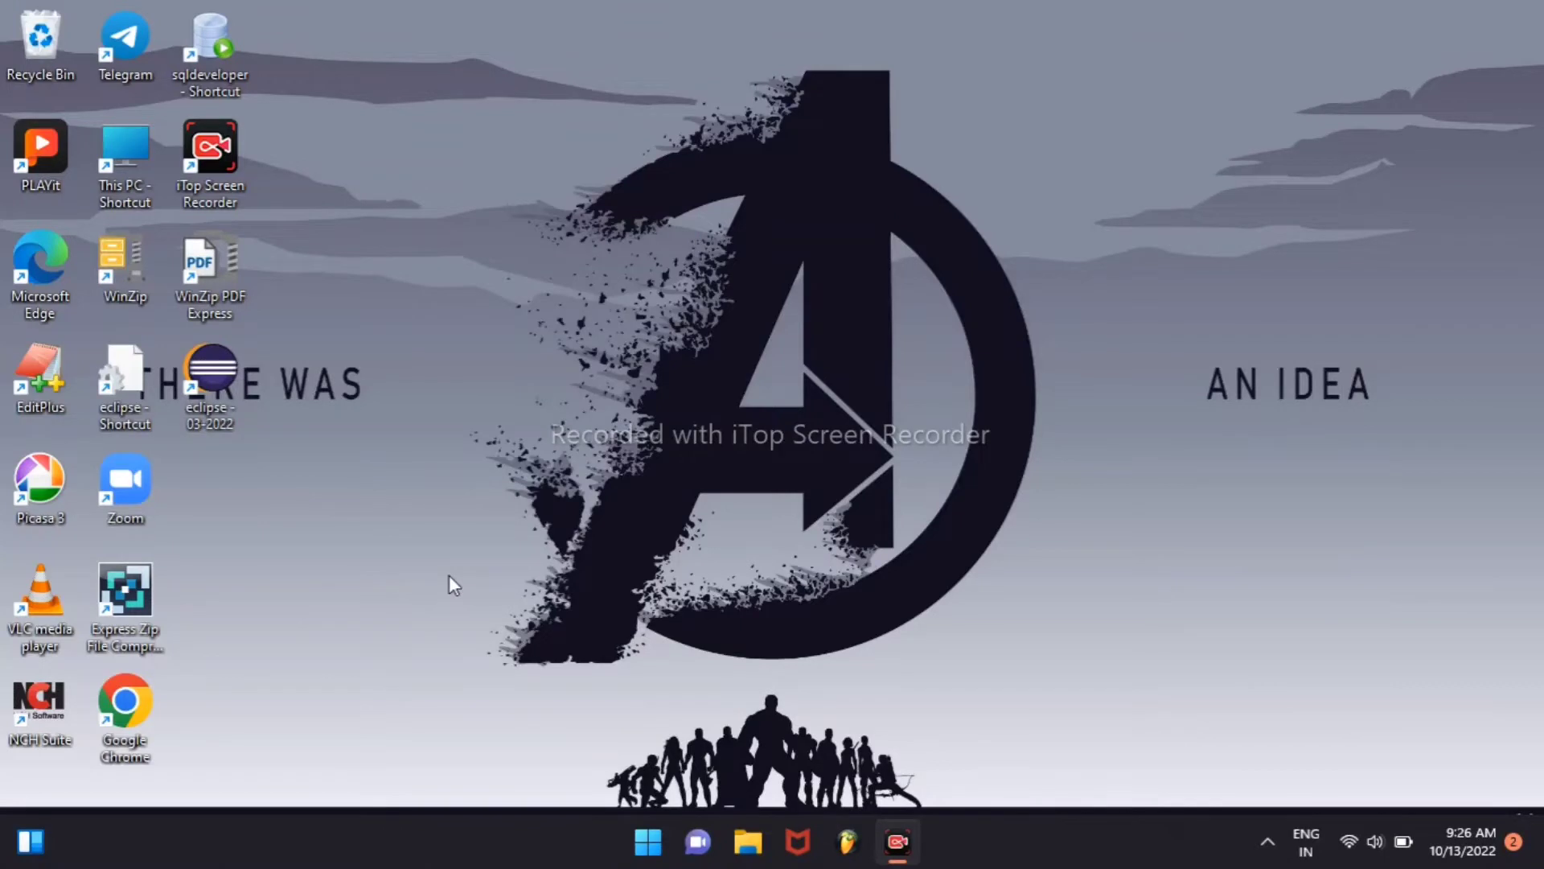
pyautogui.moveTo(248, 681)
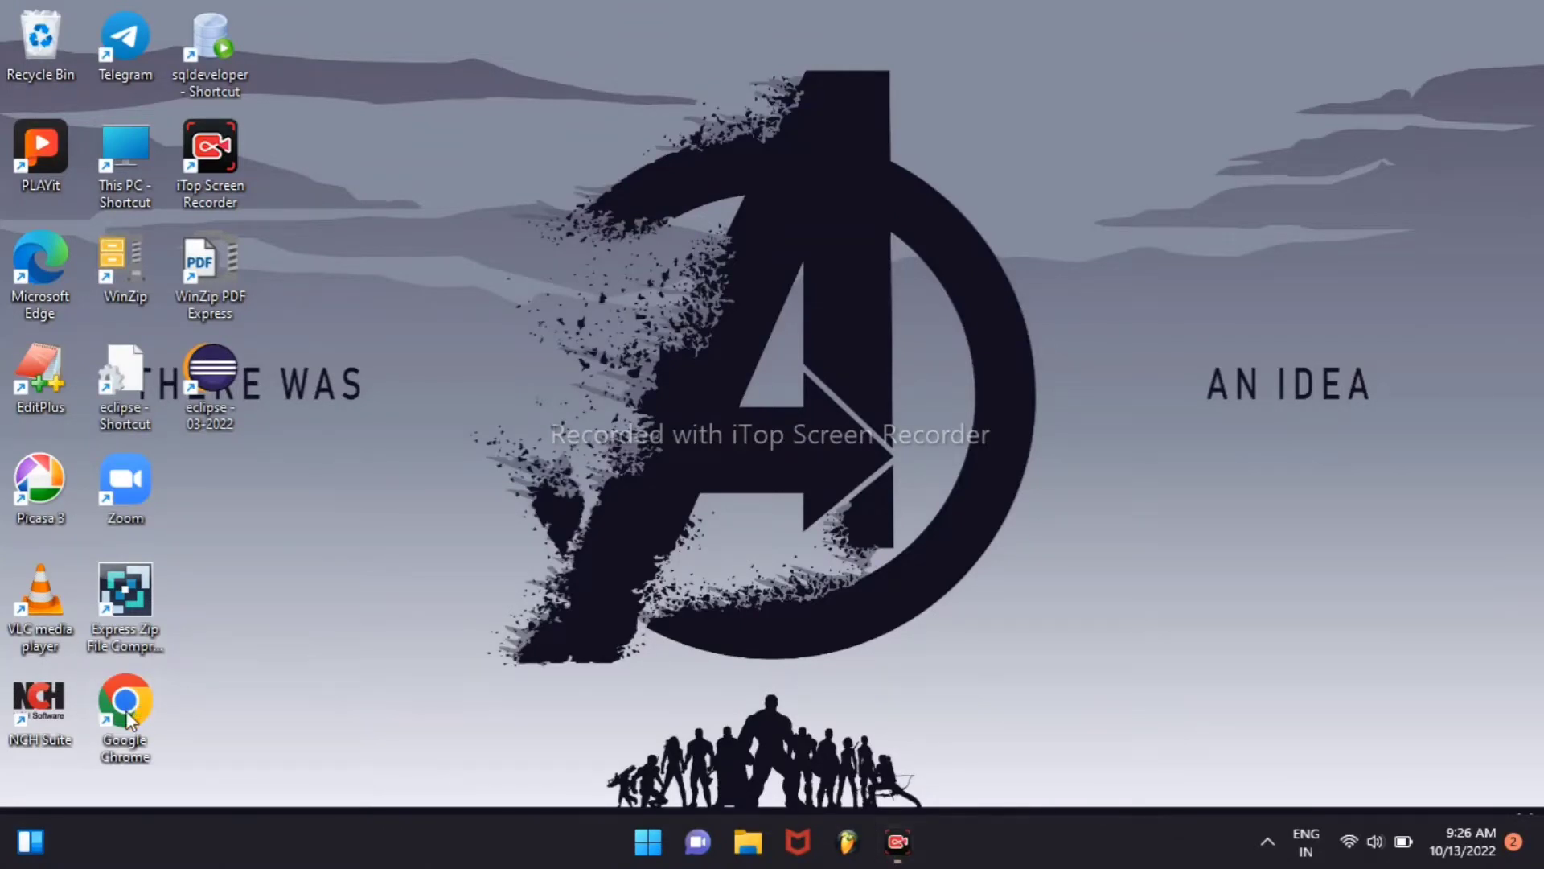
# - Launch Google Chrome from its desktop shortcut
pyautogui.doubleClick(124, 700)
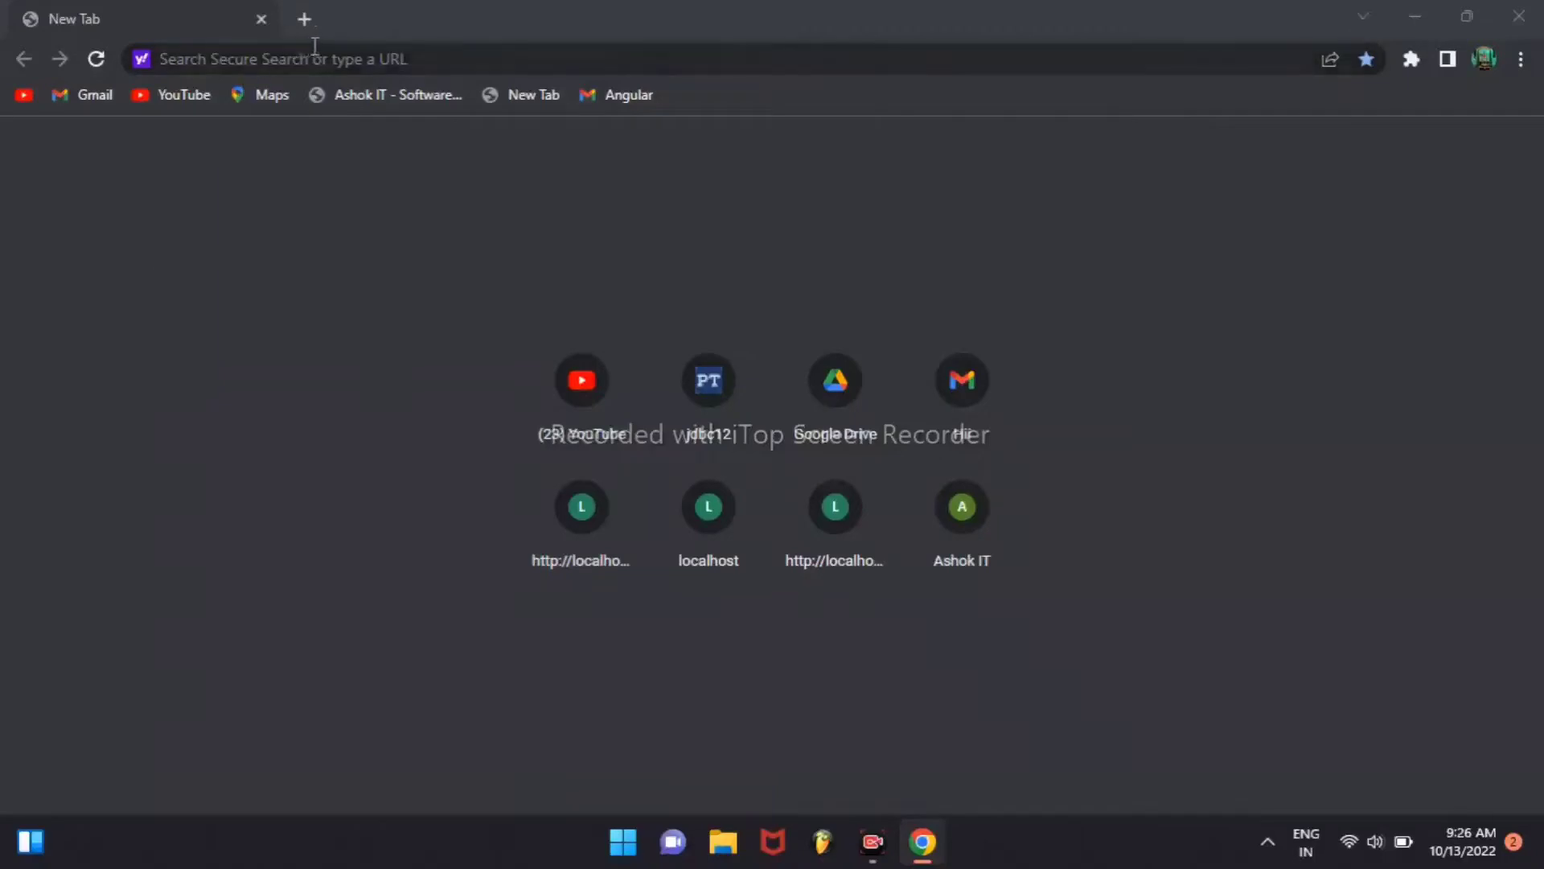
# - Search the web for 'dowmload jdk', dismissing the expired McAfee virus protection warning along the way
pyautogui.write('dowmload jdk')
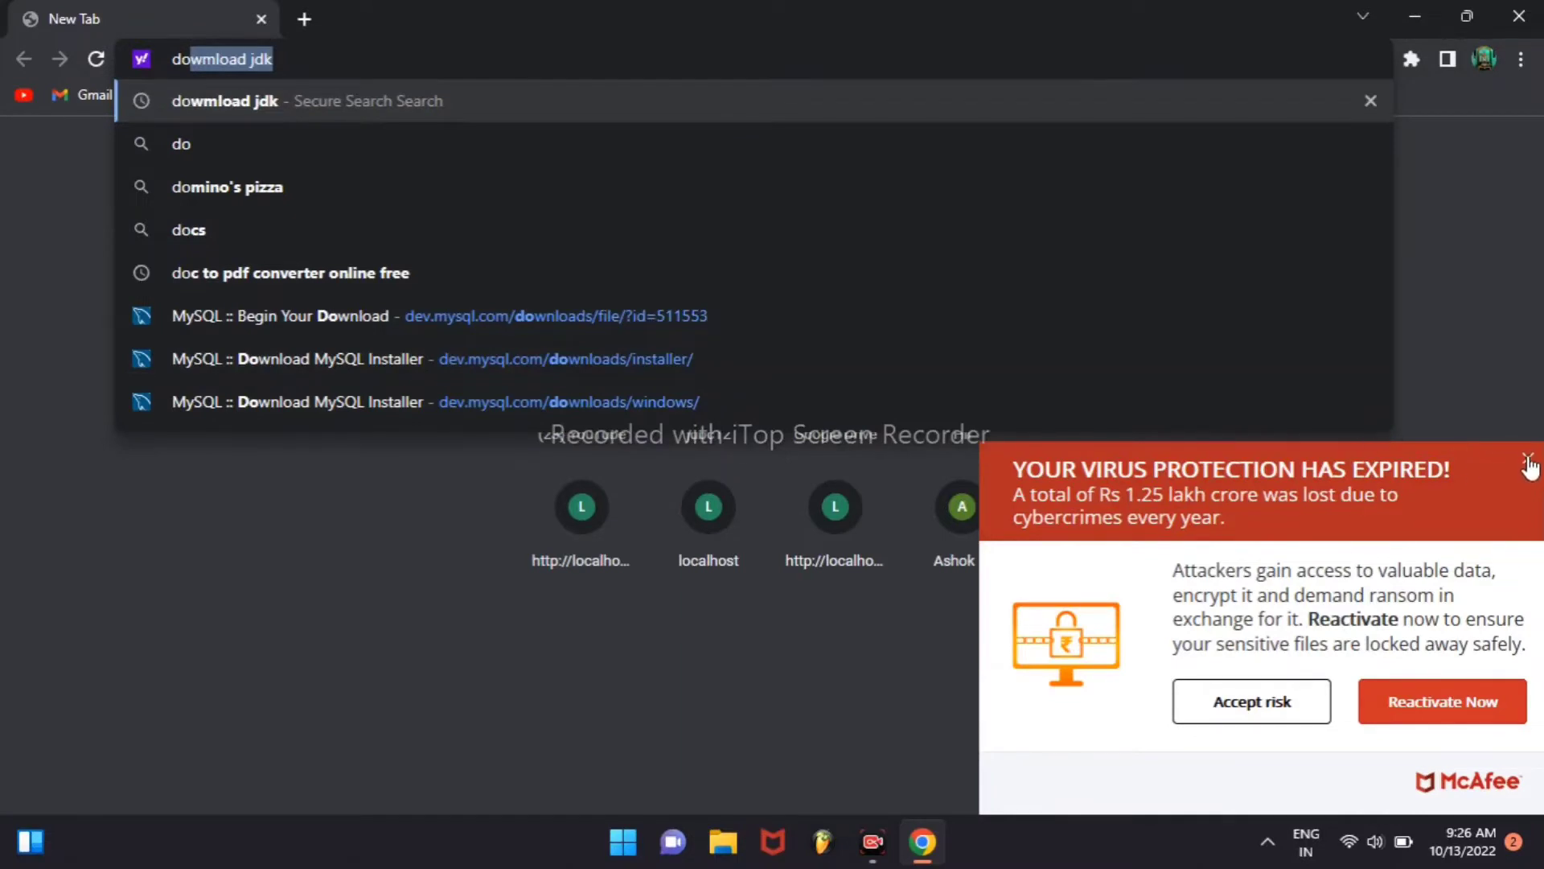
pyautogui.click(1525, 461)
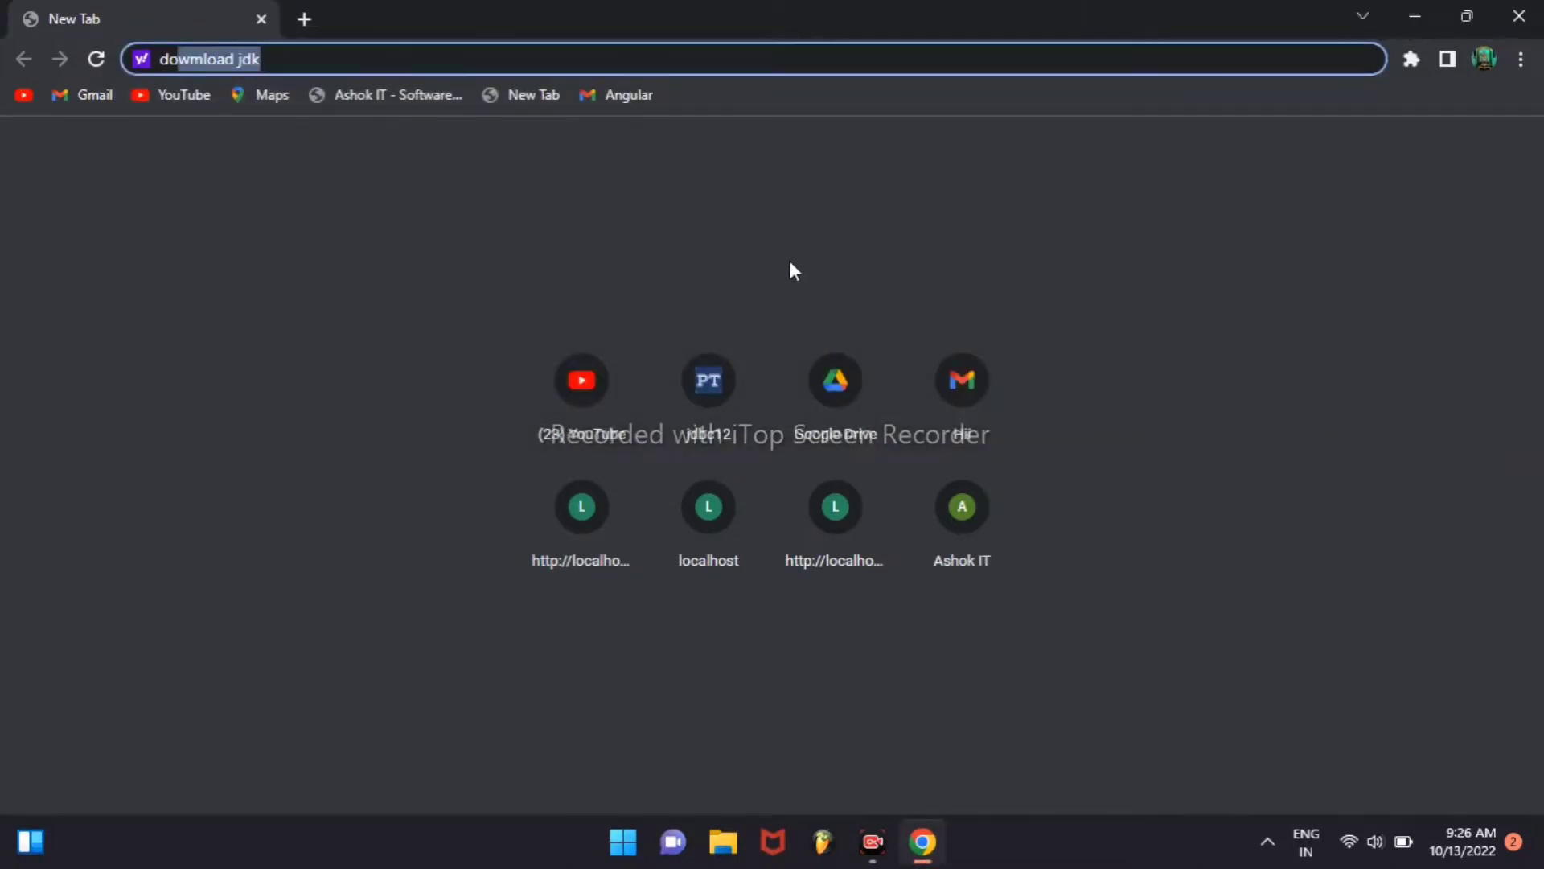
pyautogui.click(302, 61)
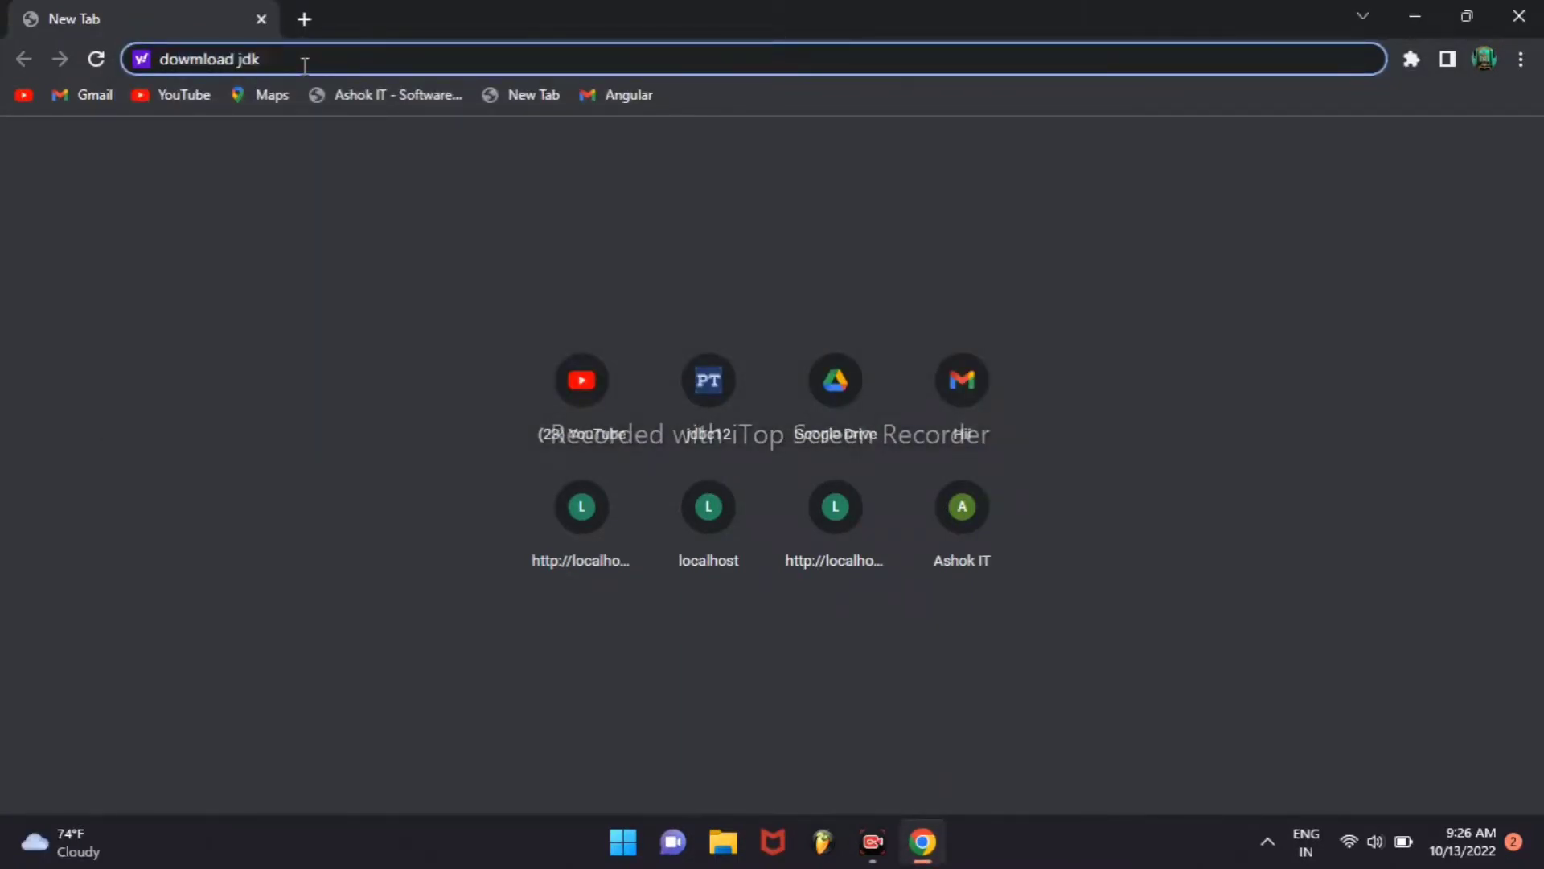
pyautogui.press('Enter')
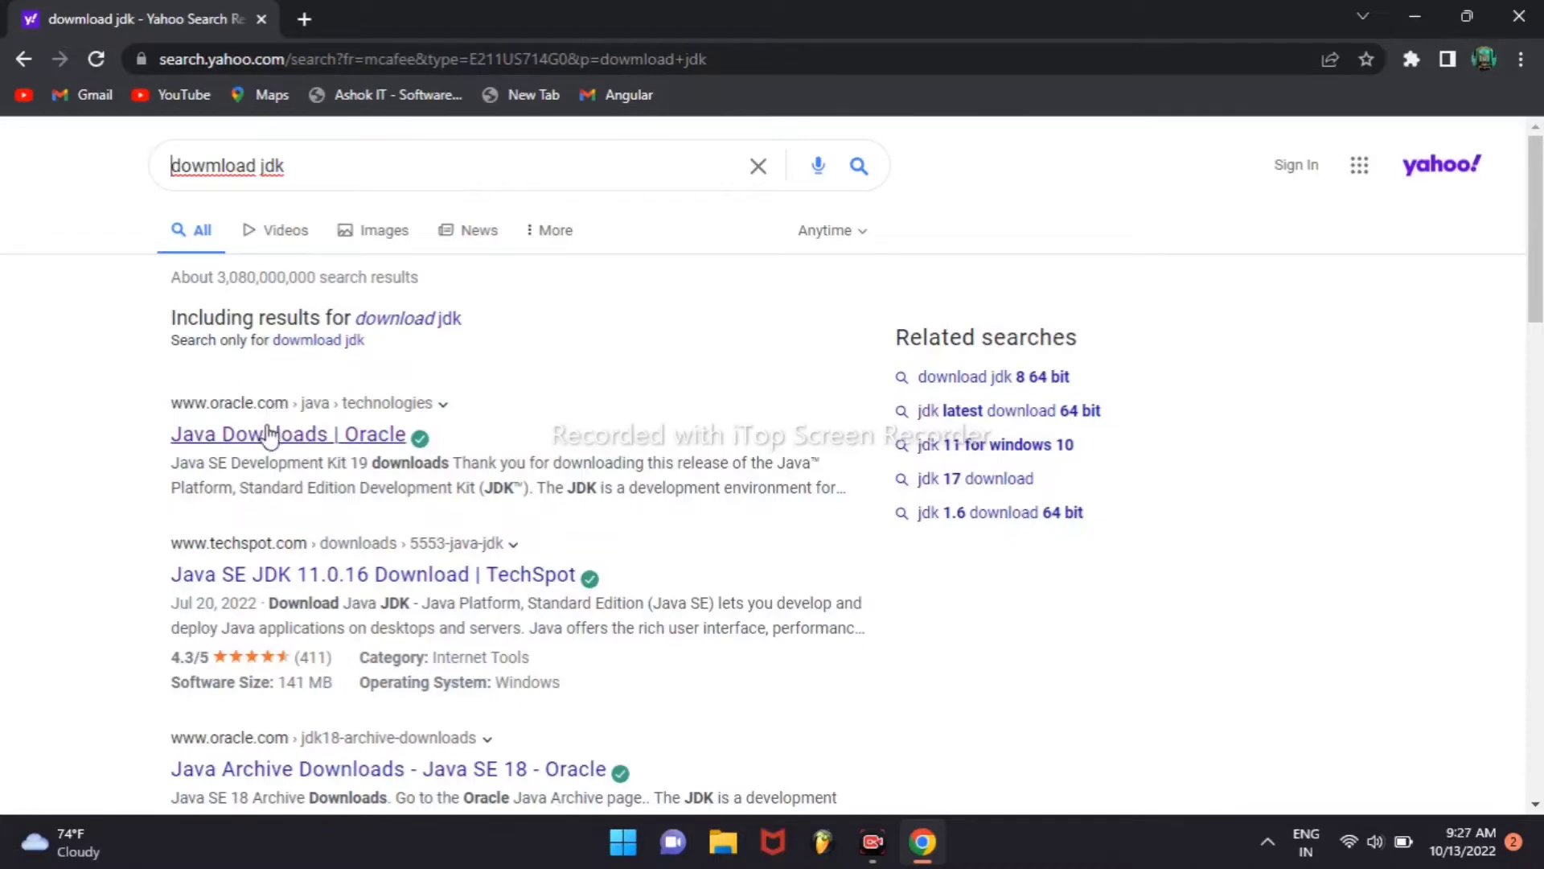
pyautogui.moveTo(266, 441)
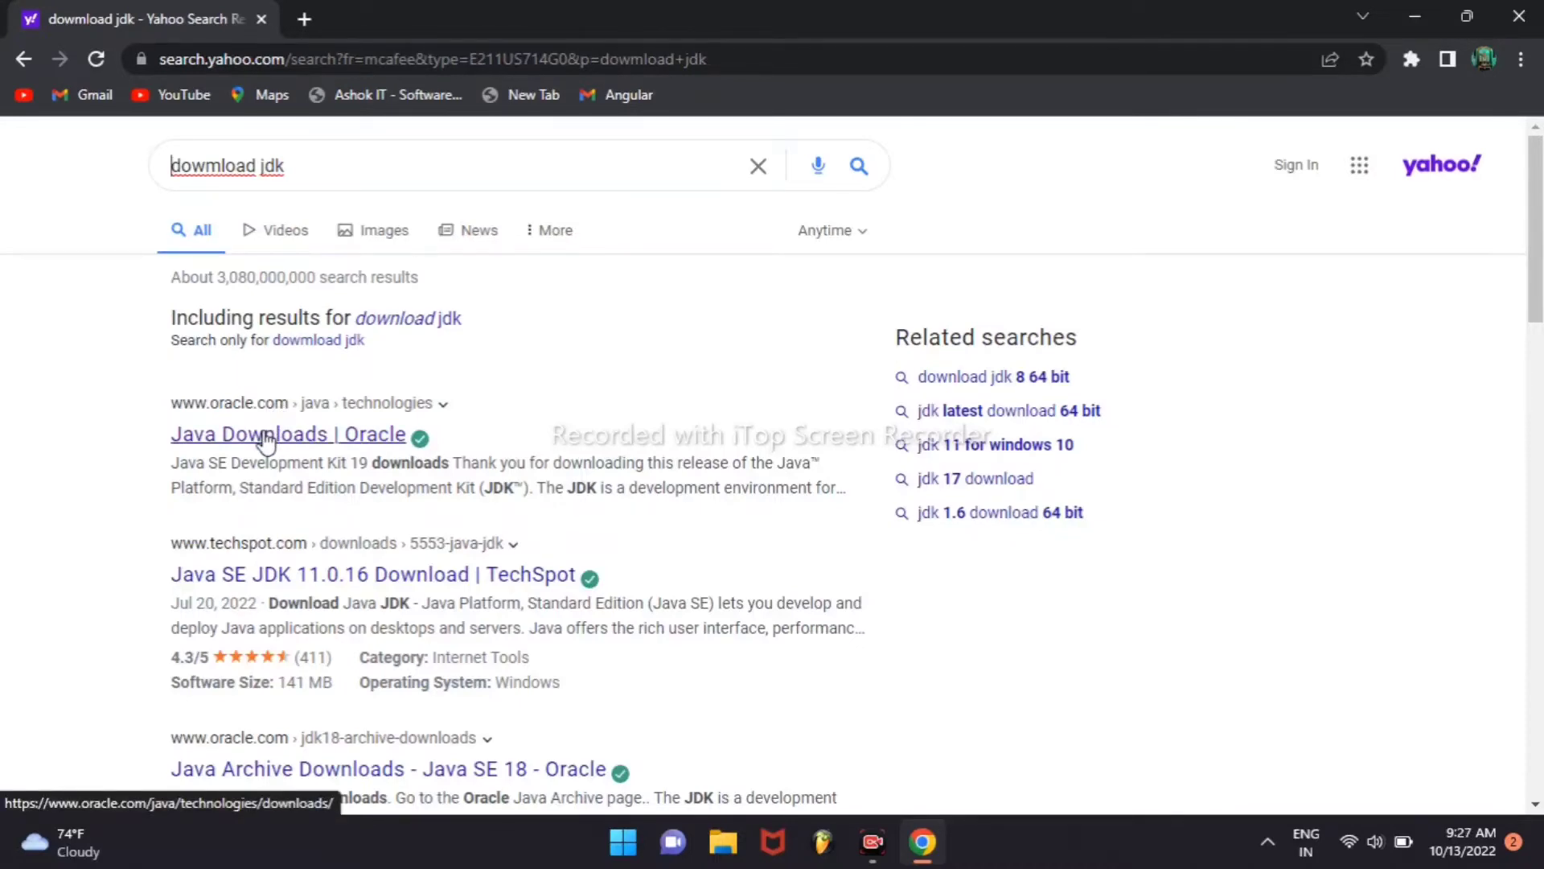
# - Go to the 'Java Downloads | Oracle' result and scroll to the JDK 19 download table
pyautogui.click(271, 434)
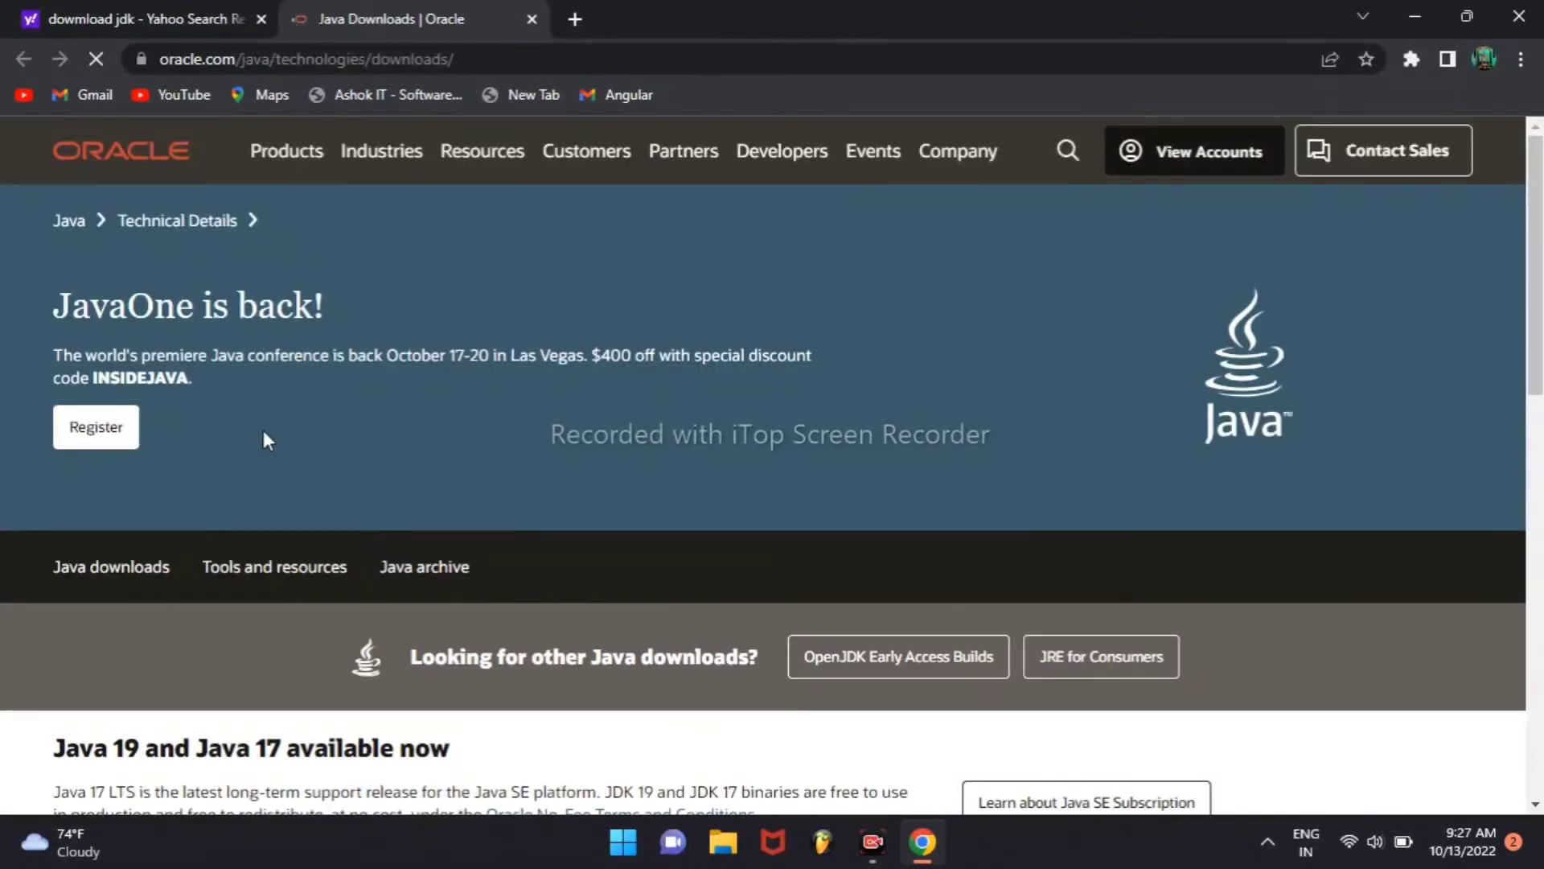
pyautogui.scroll(-3)
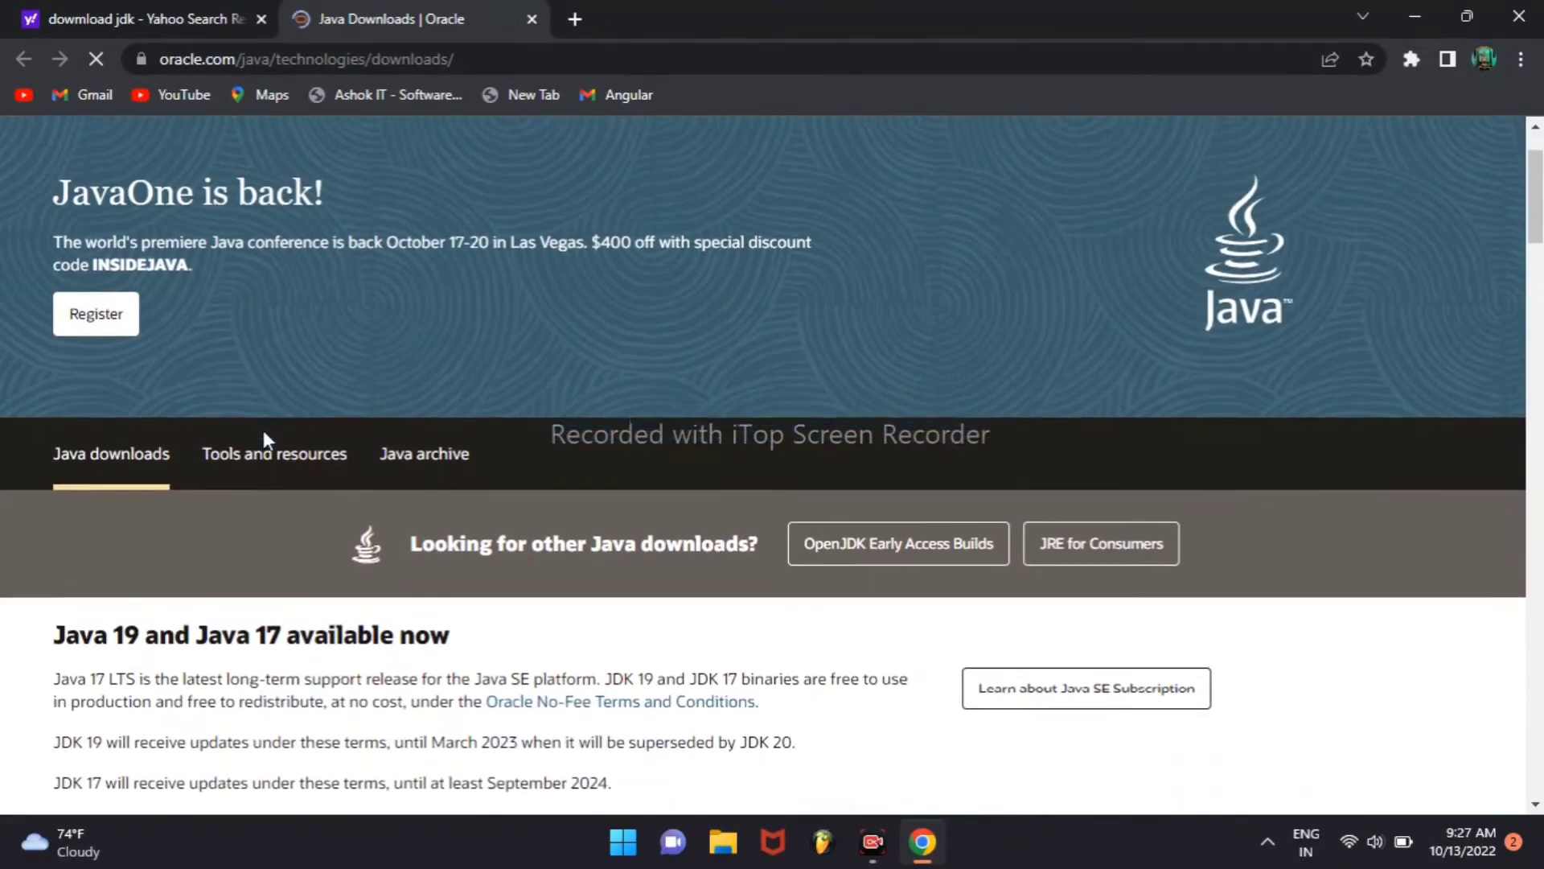
pyautogui.scroll(-3)
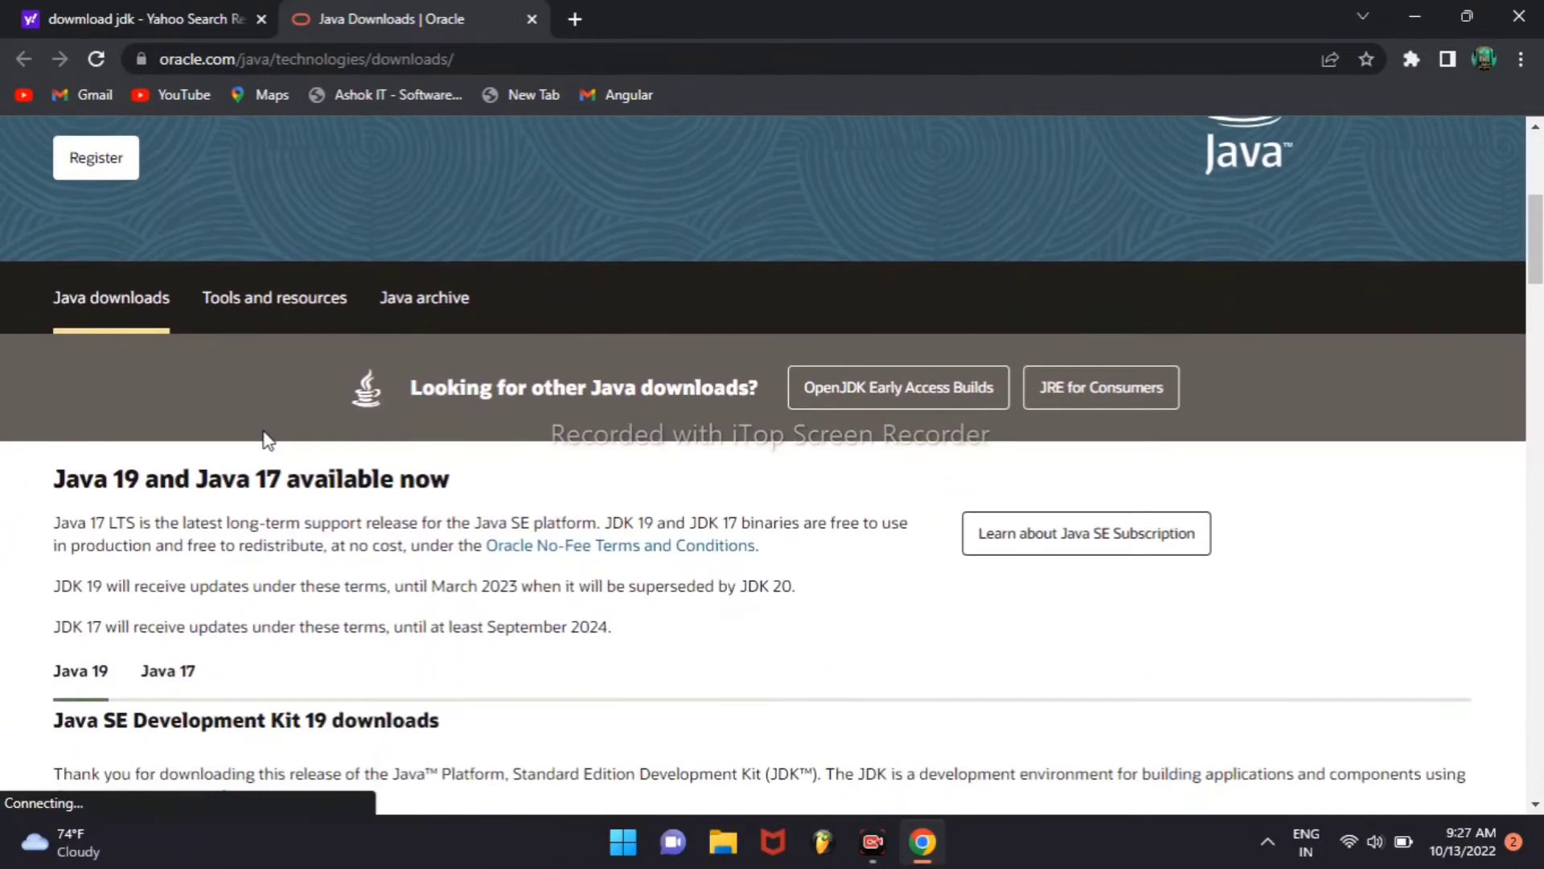
pyautogui.scroll(-3)
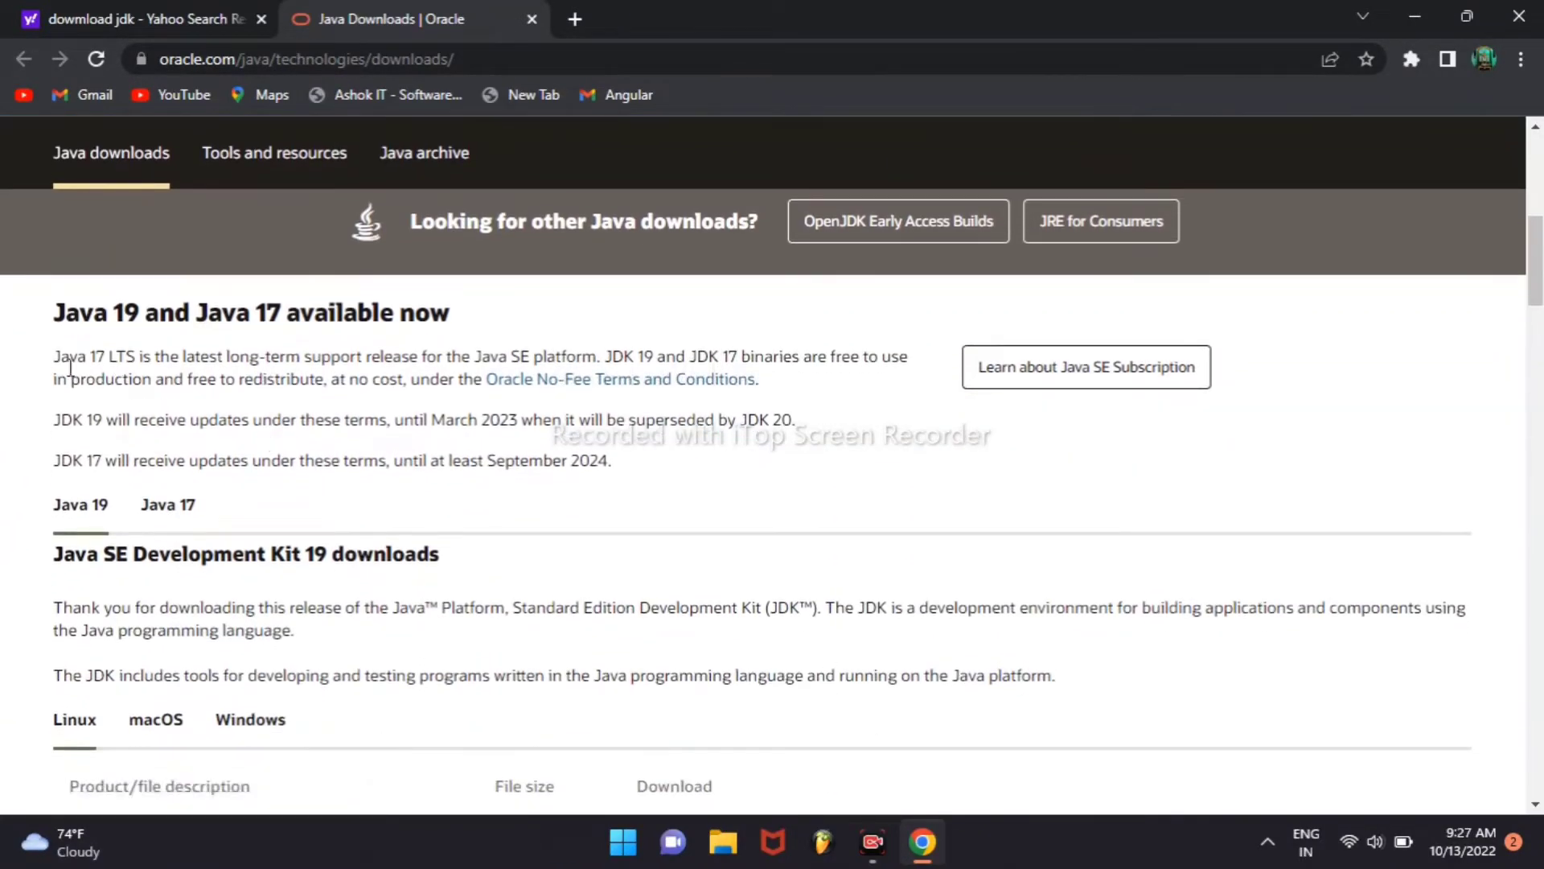
pyautogui.moveTo(261, 351)
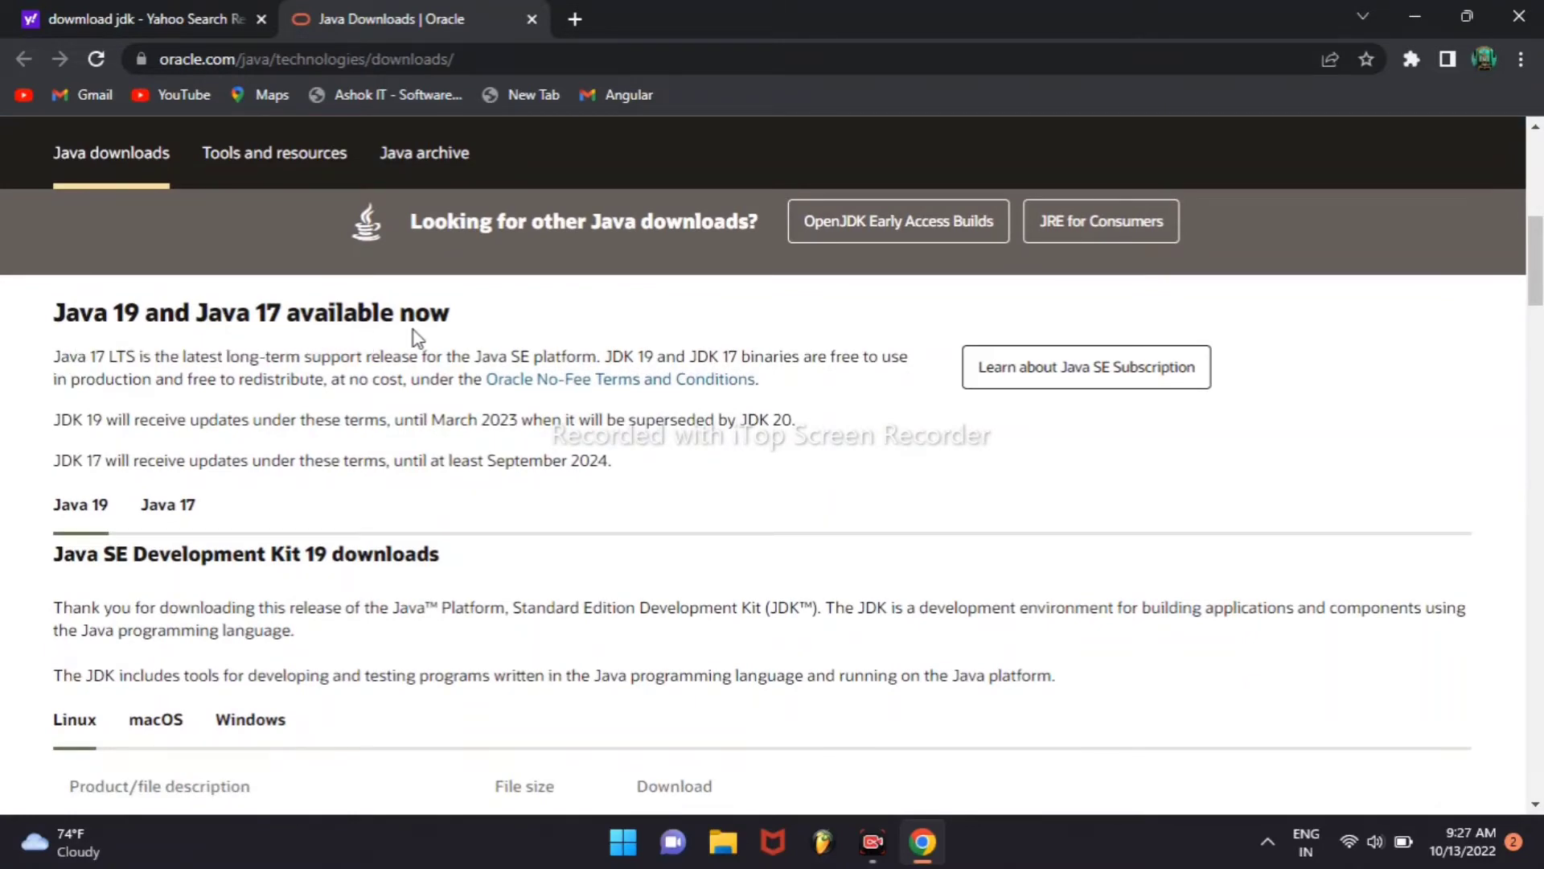
pyautogui.scroll(-3)
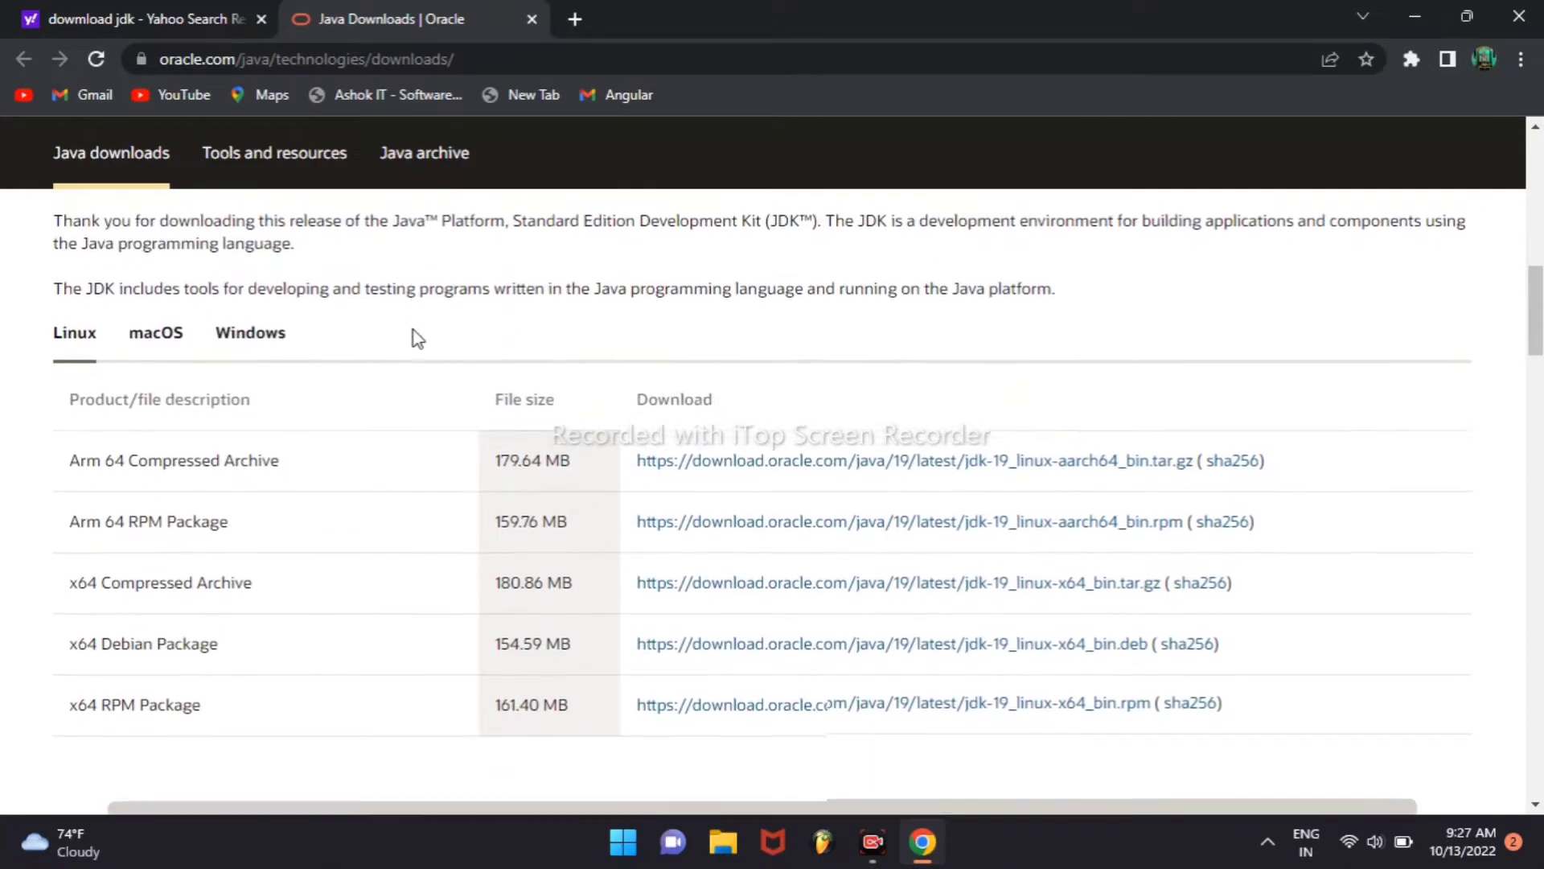
pyautogui.scroll(-3)
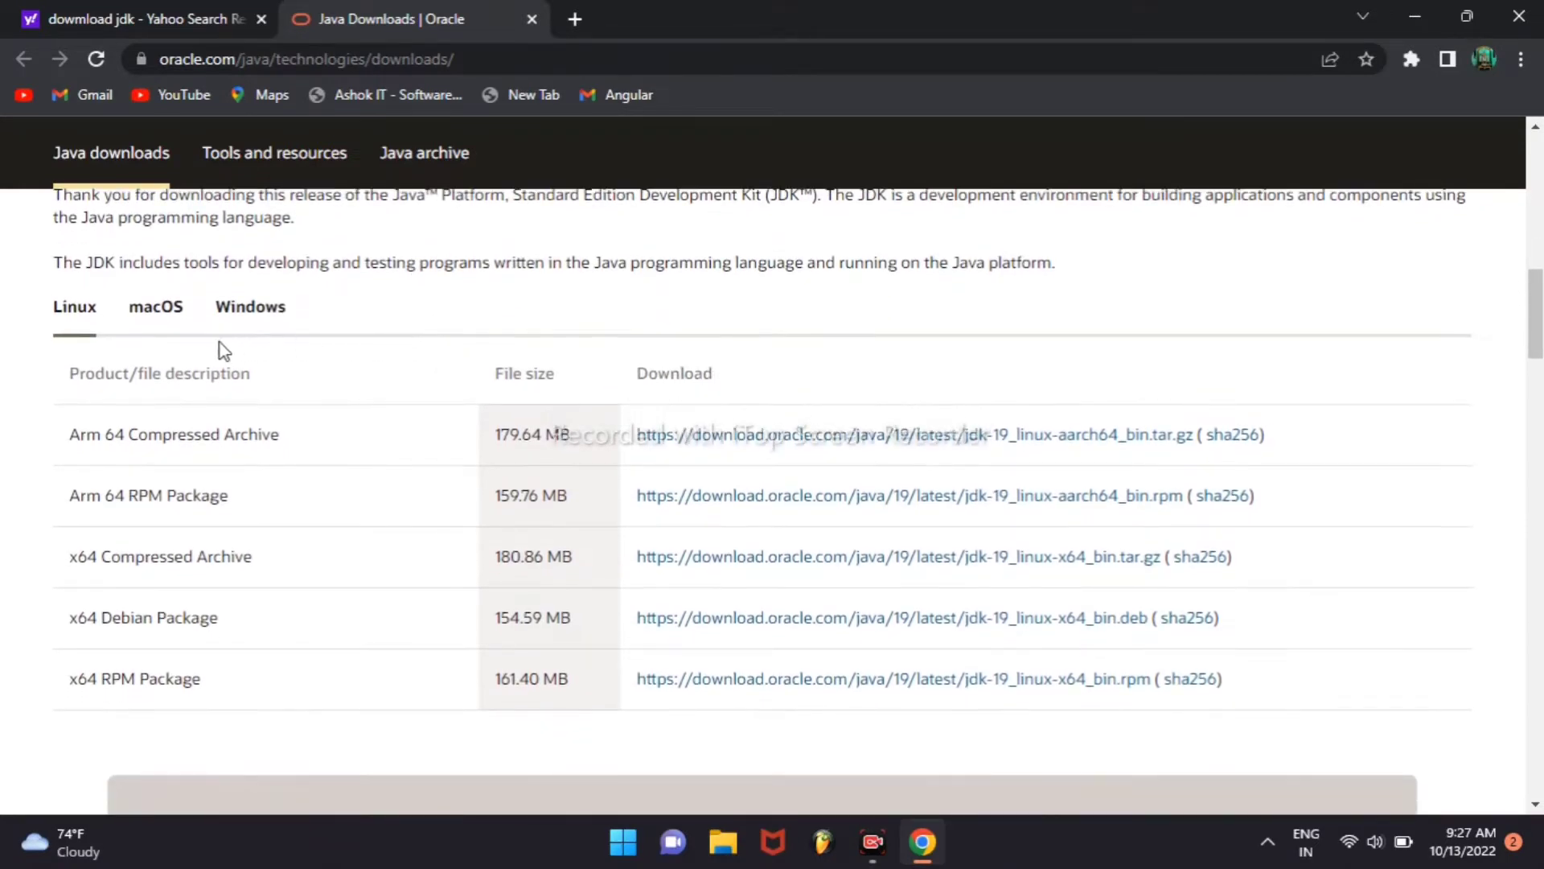
pyautogui.moveTo(132, 348)
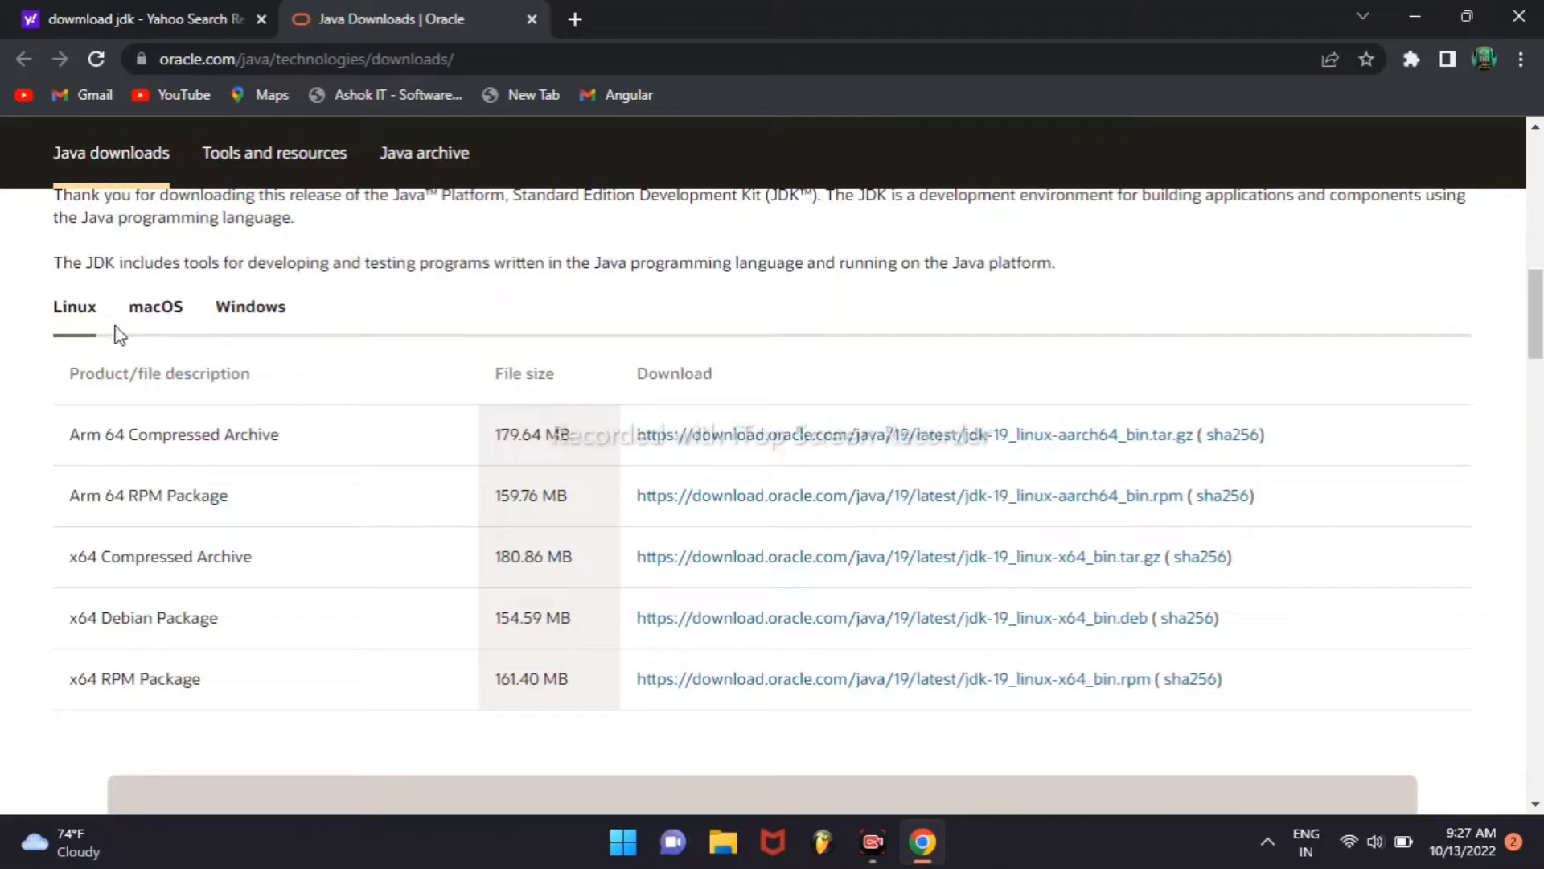
pyautogui.moveTo(151, 331)
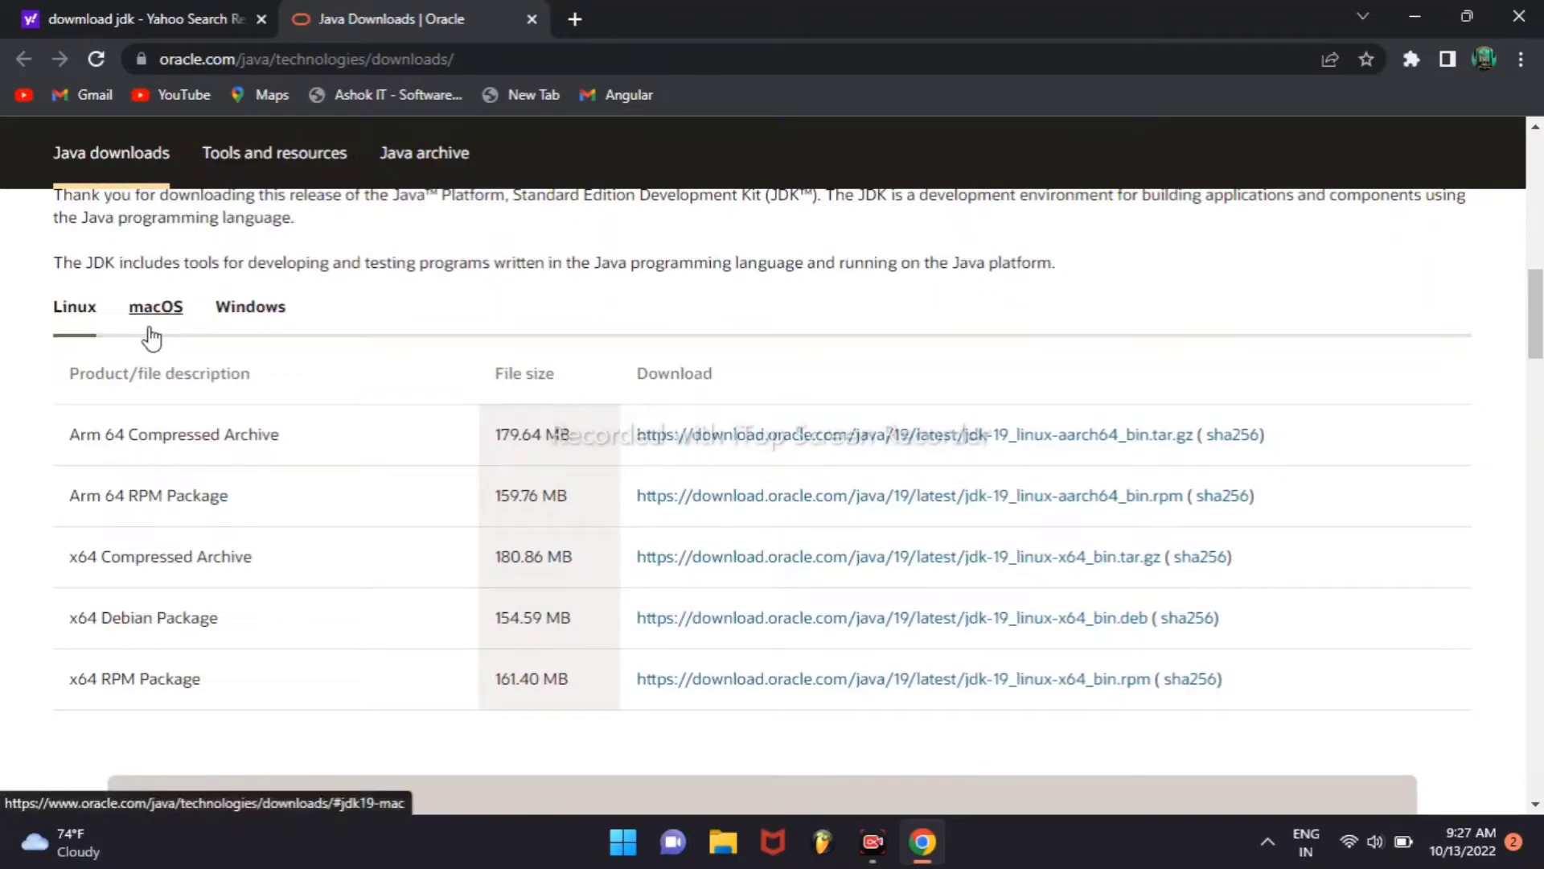
pyautogui.moveTo(228, 329)
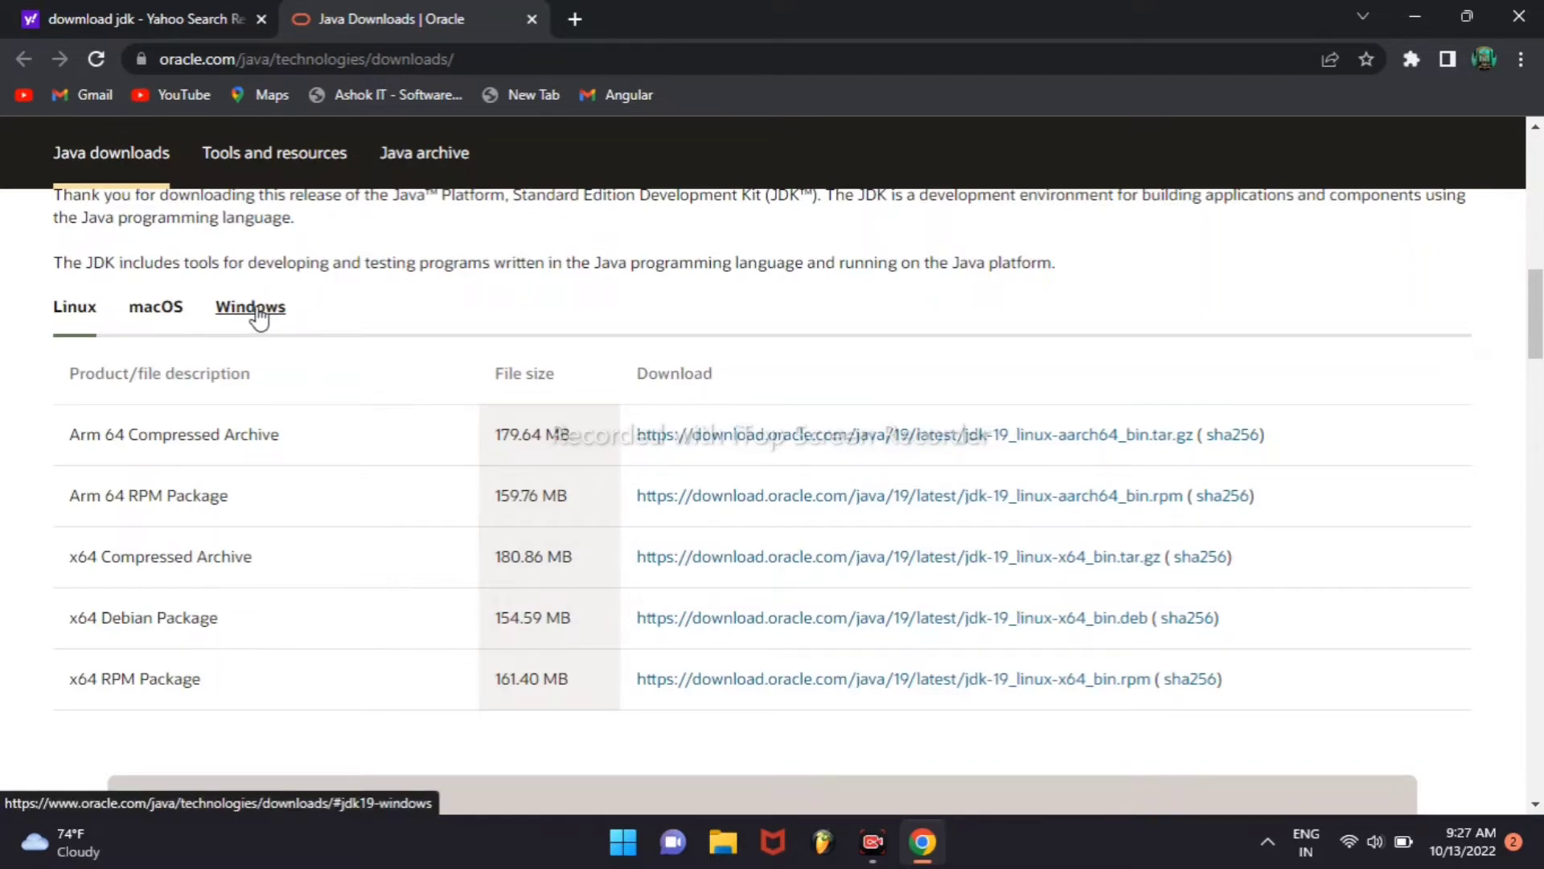
# - Switch the JDK 19 table to Windows files and download jdk-19_windows-x64_bin.exe
pyautogui.click(249, 306)
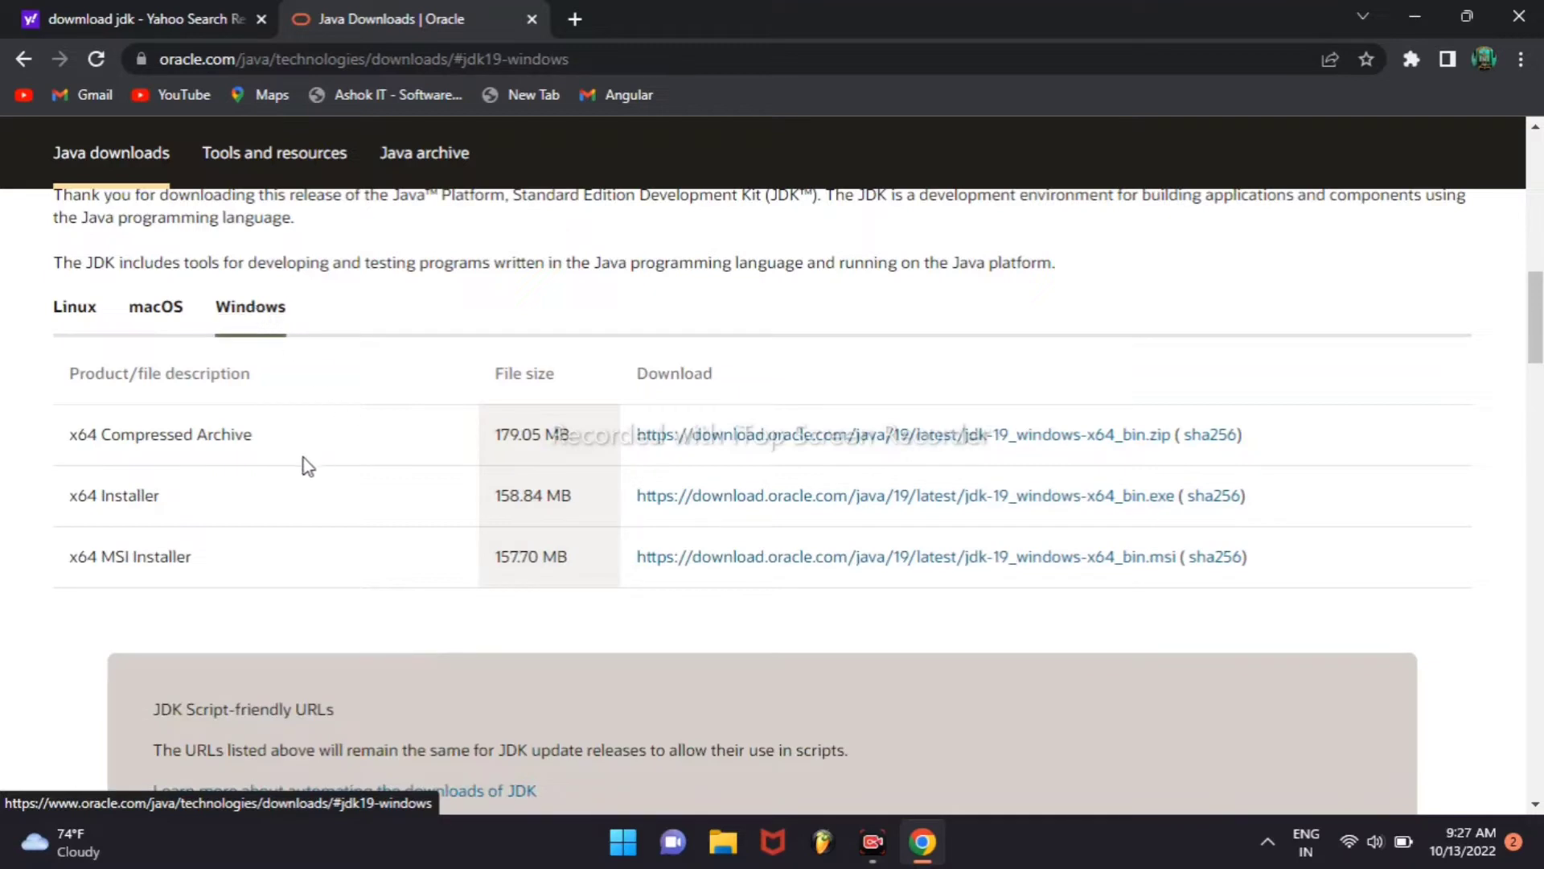
pyautogui.moveTo(264, 518)
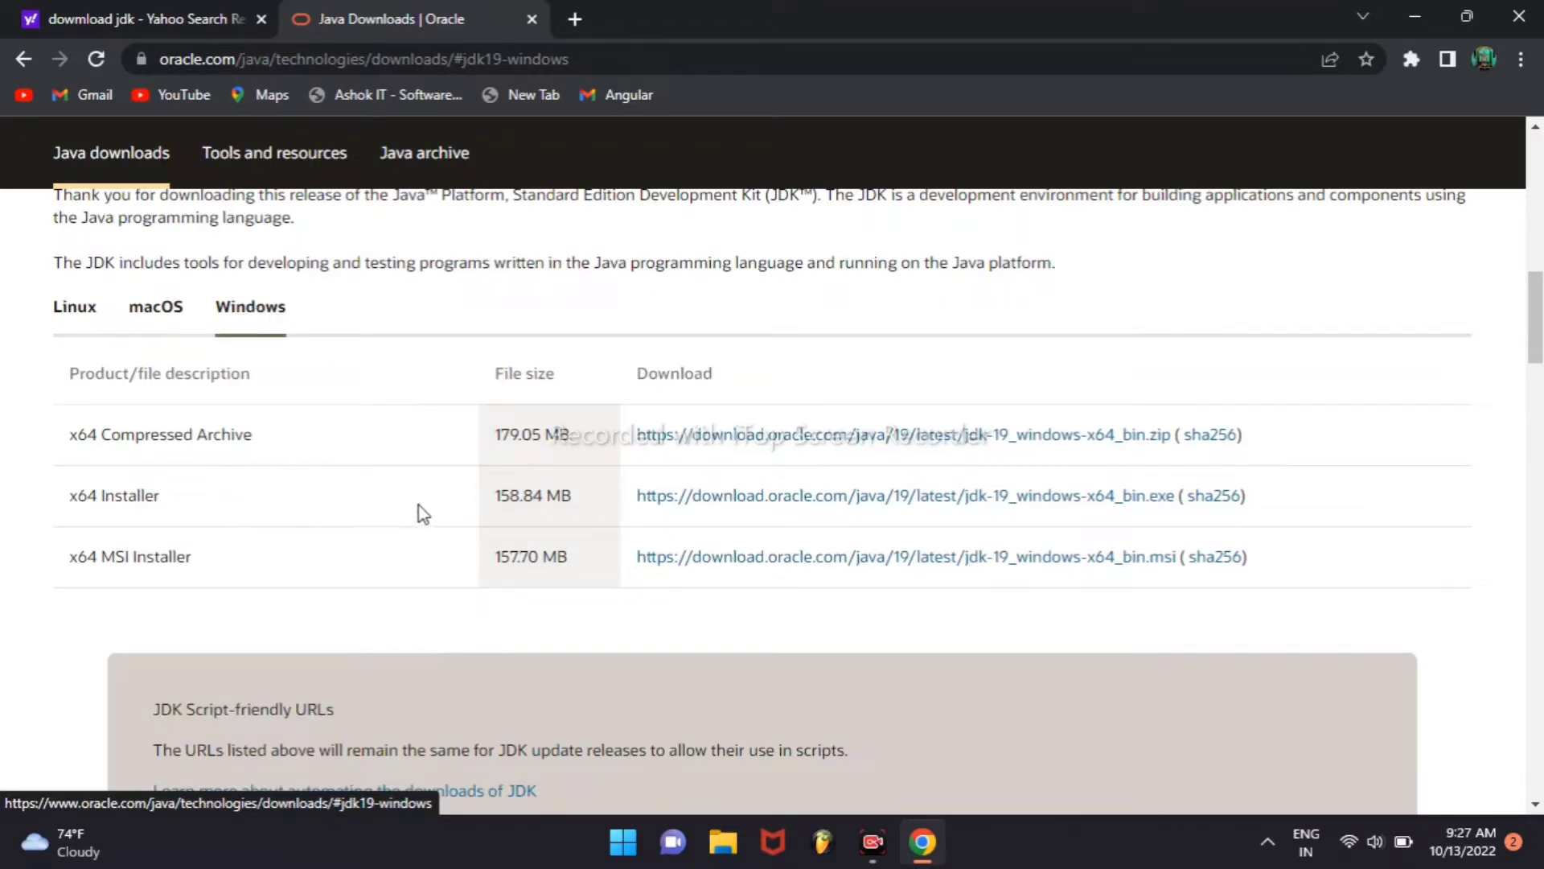
pyautogui.moveTo(1066, 518)
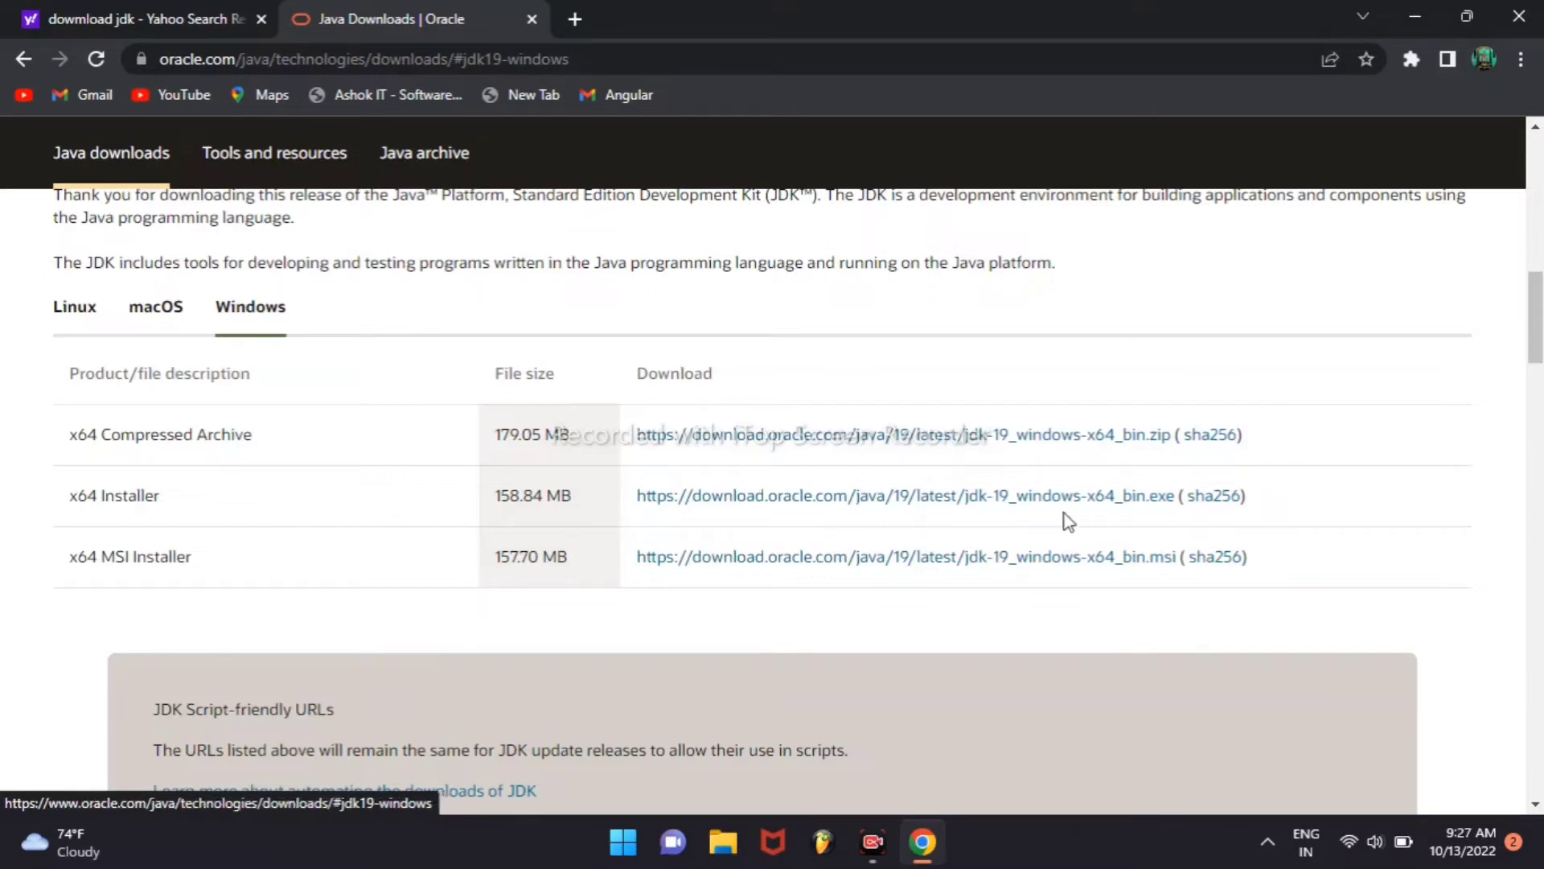
pyautogui.moveTo(767, 518)
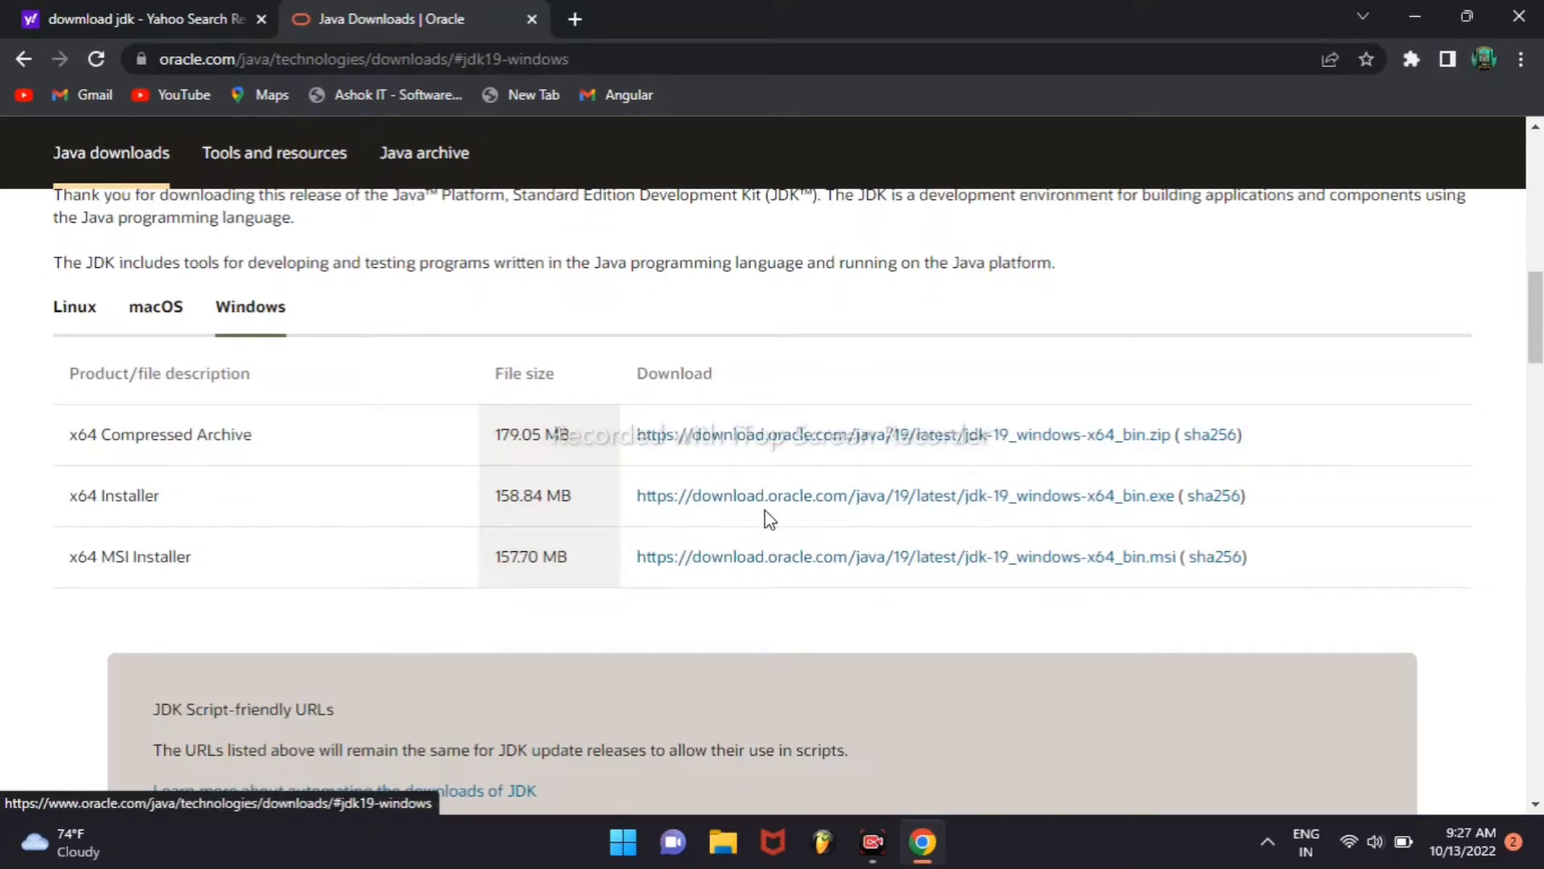
pyautogui.moveTo(759, 506)
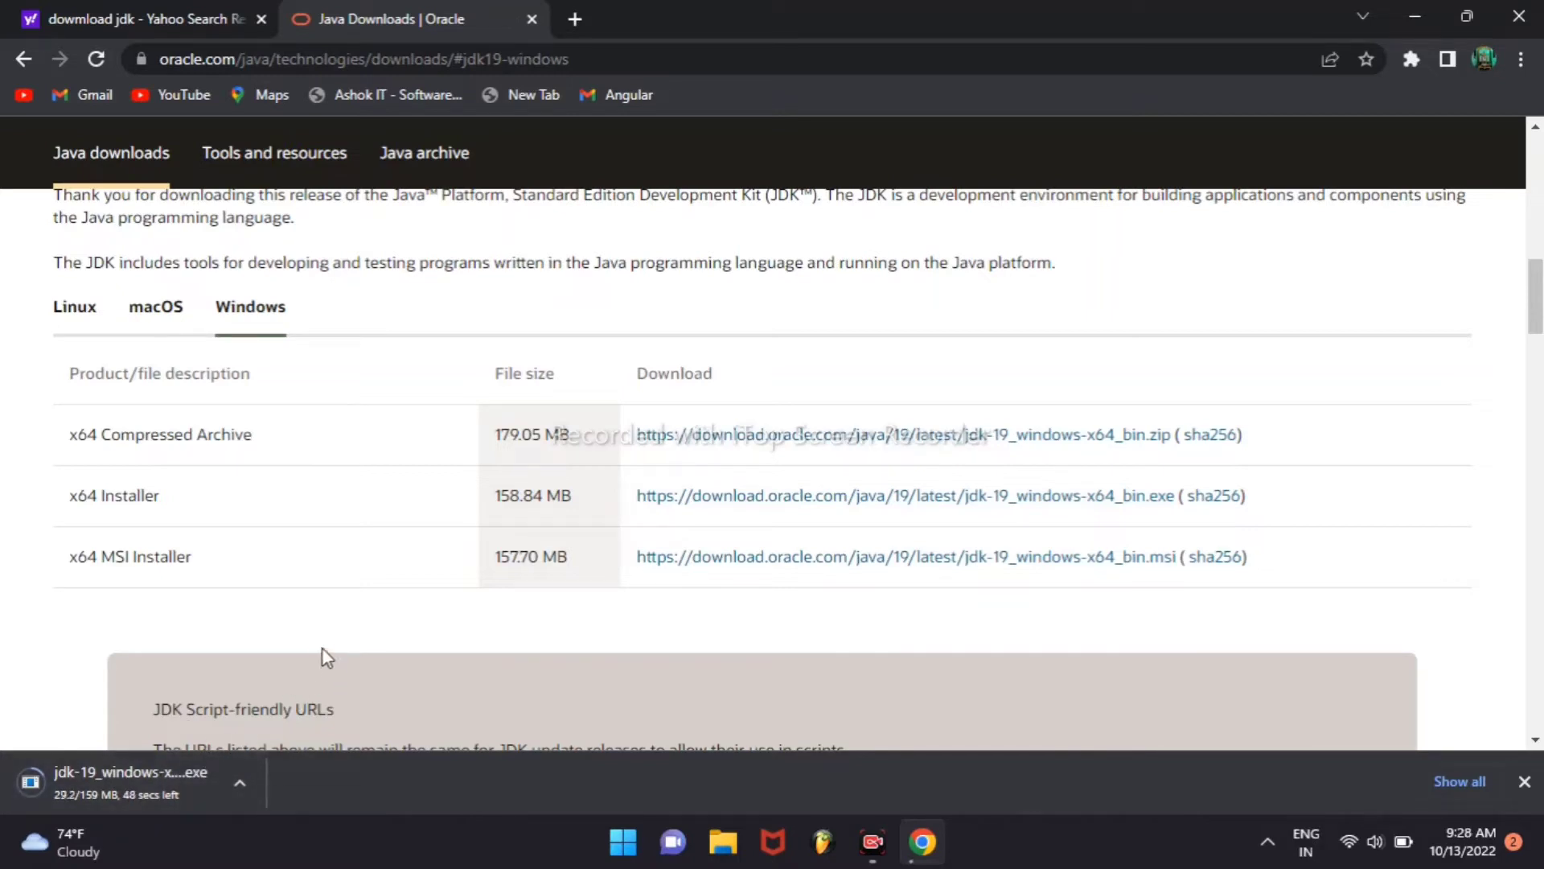
pyautogui.moveTo(323, 631)
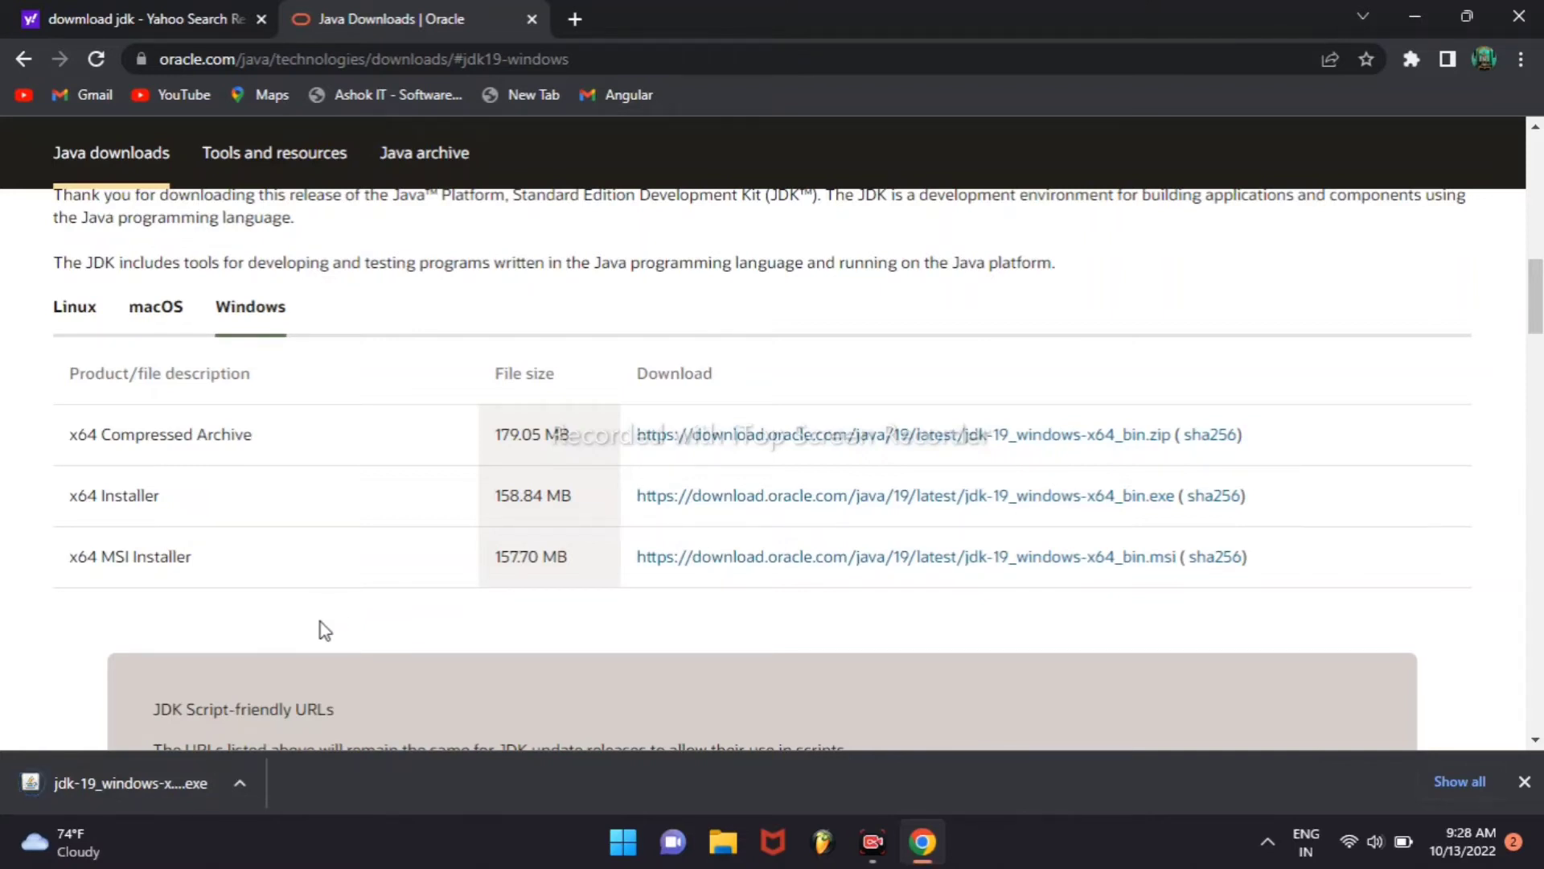
pyautogui.moveTo(257, 737)
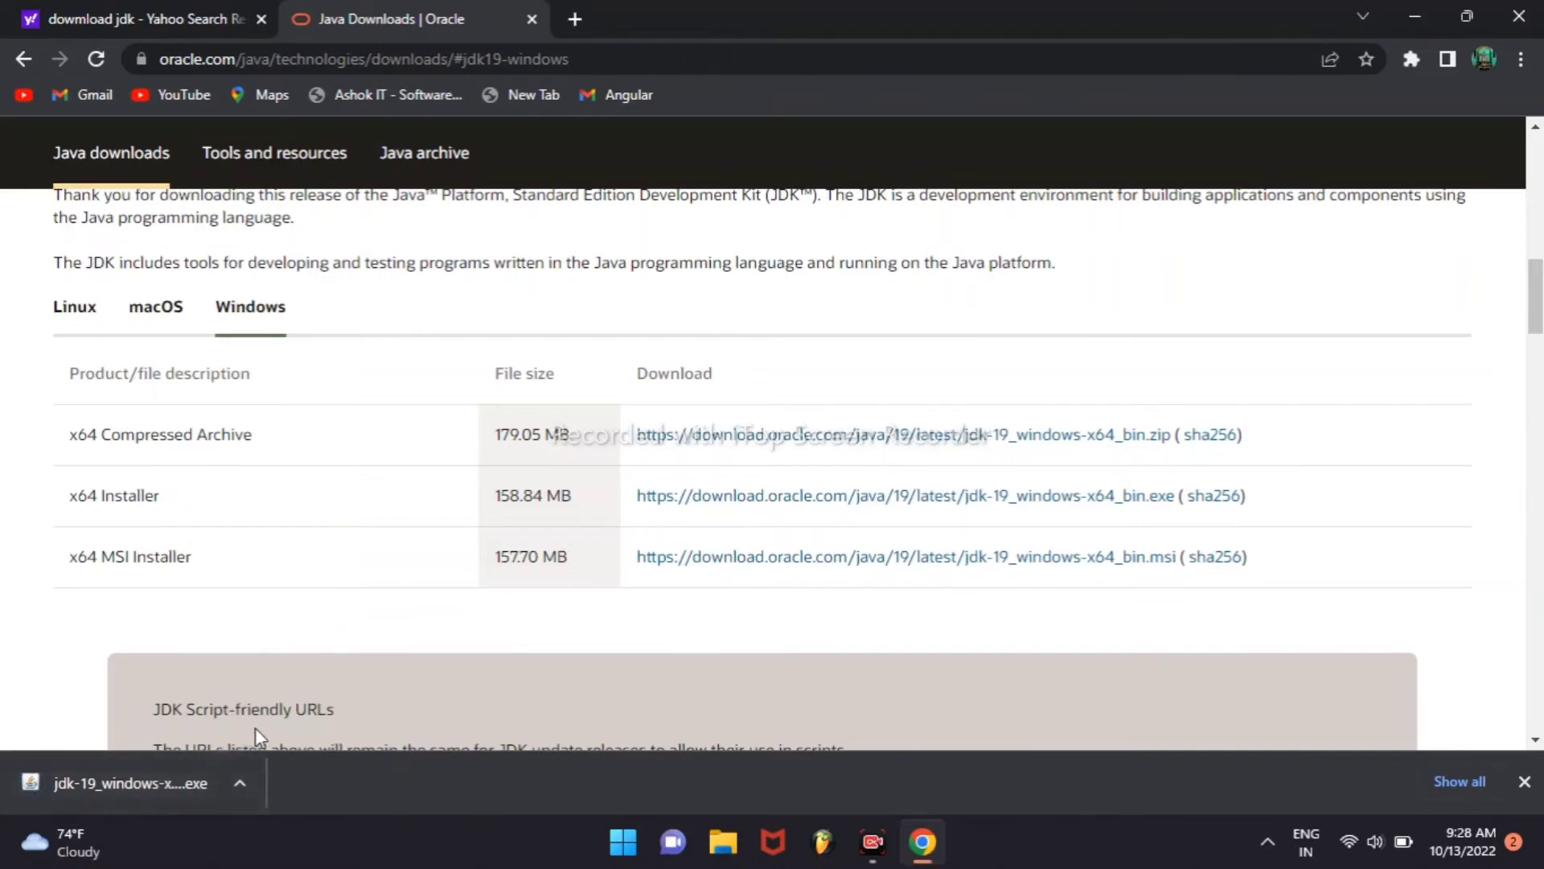
pyautogui.moveTo(1090, 331)
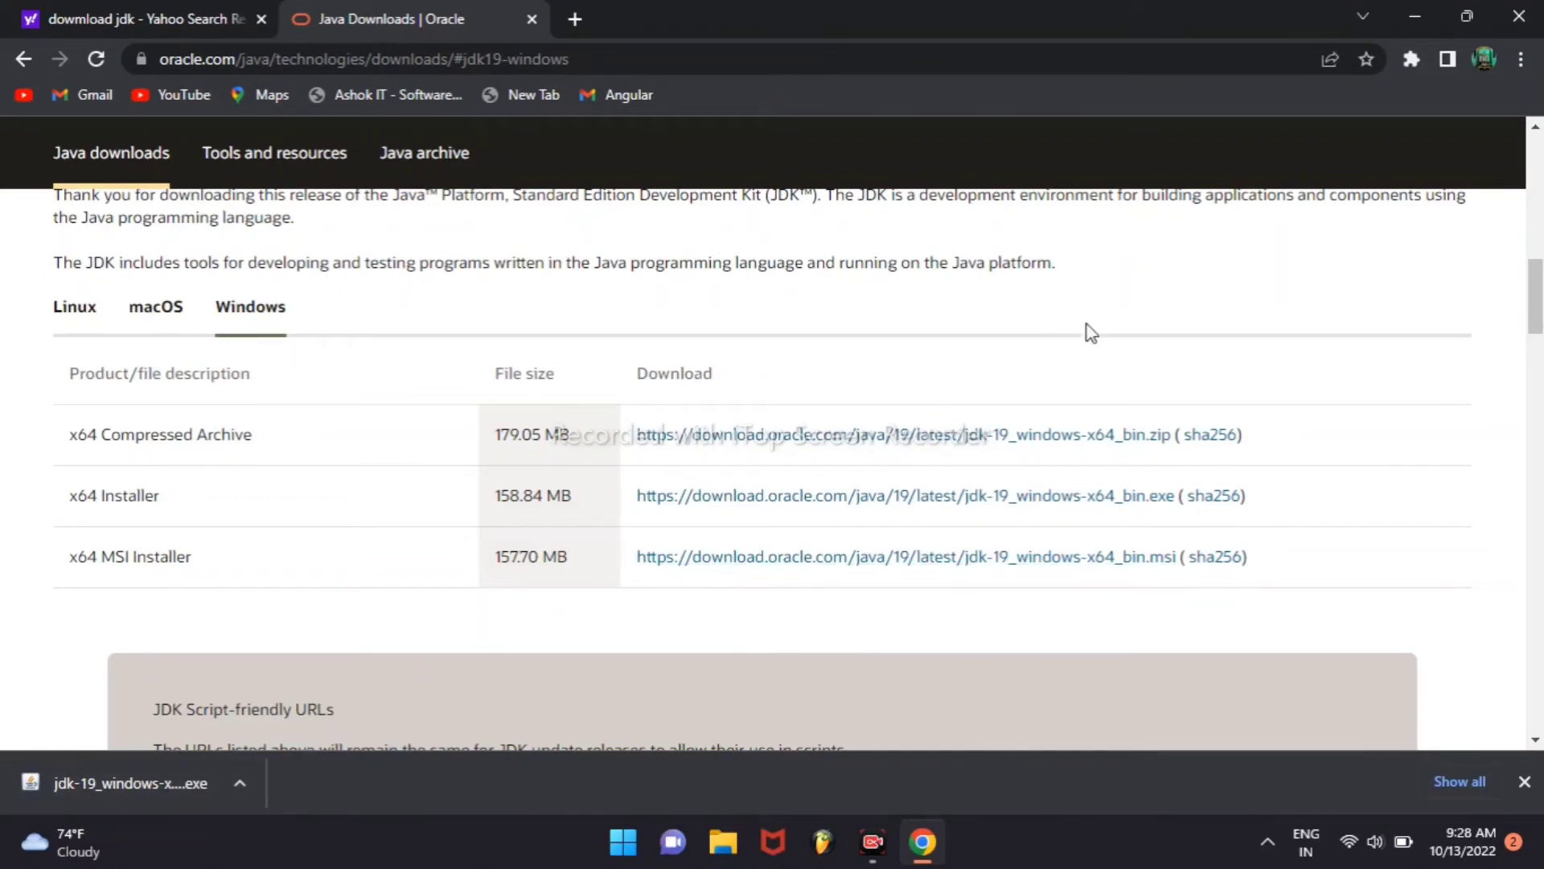
pyautogui.moveTo(1422, 103)
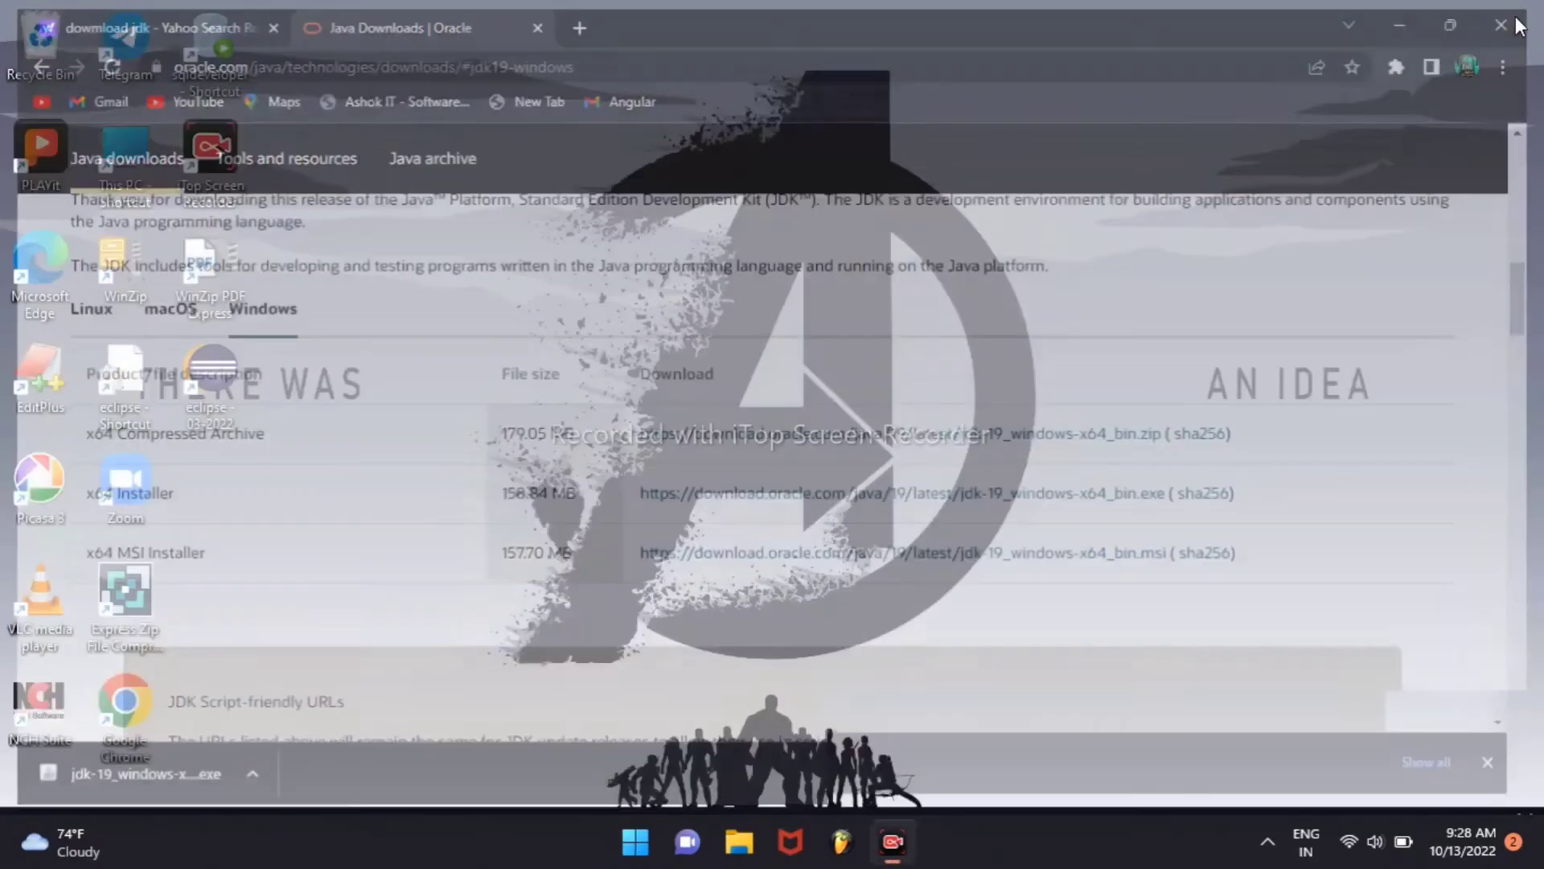
# - Minimize Chrome and bring up This PC in File Explorer from the desktop
pyautogui.click(1499, 24)
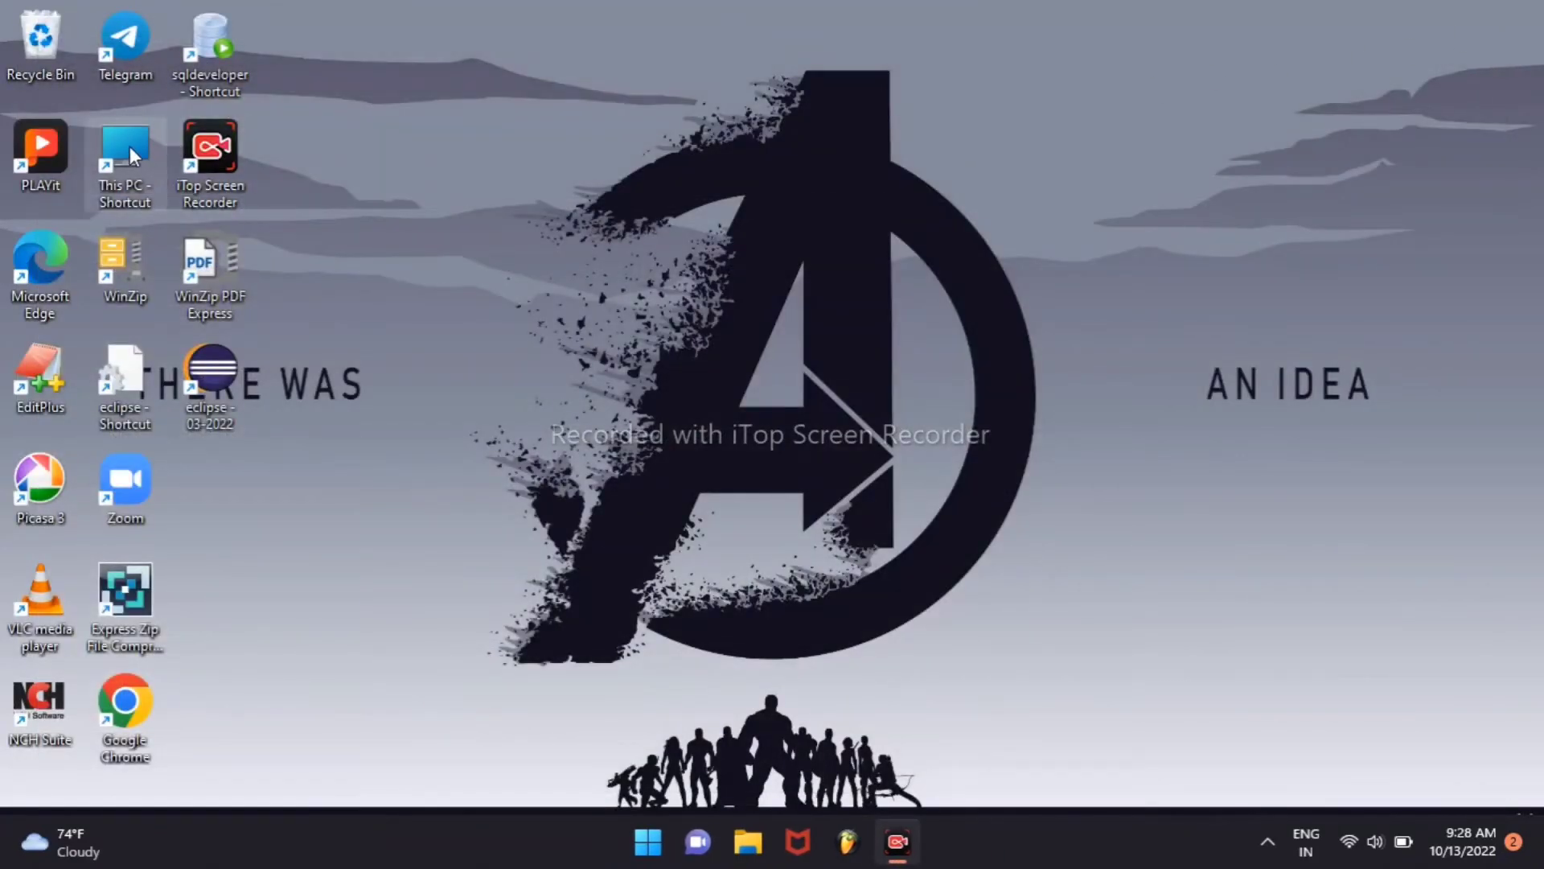
pyautogui.doubleClick(119, 144)
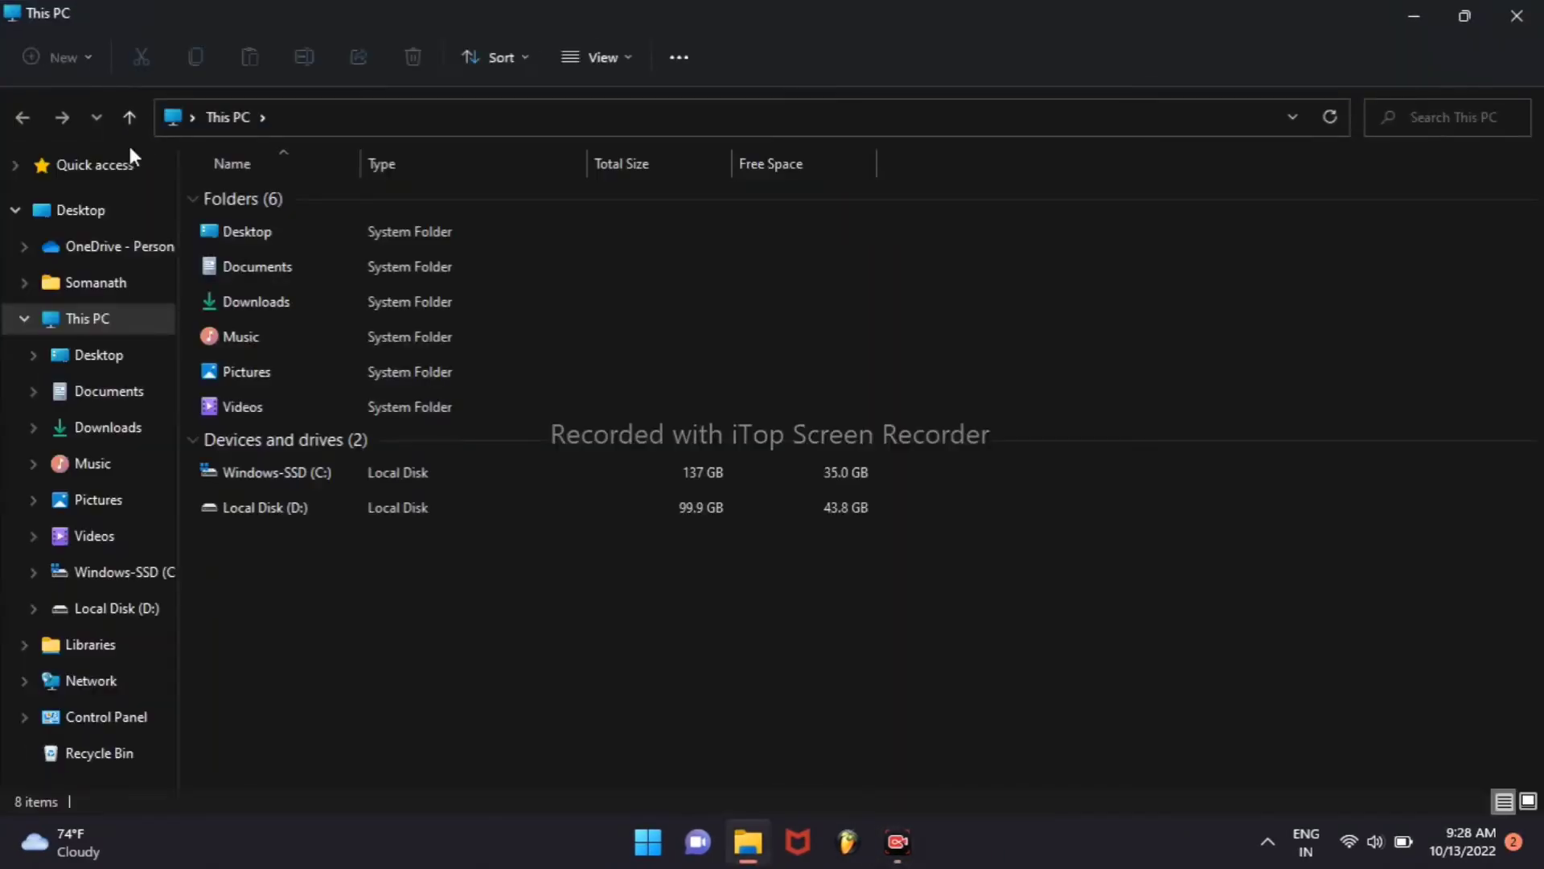
pyautogui.moveTo(103, 435)
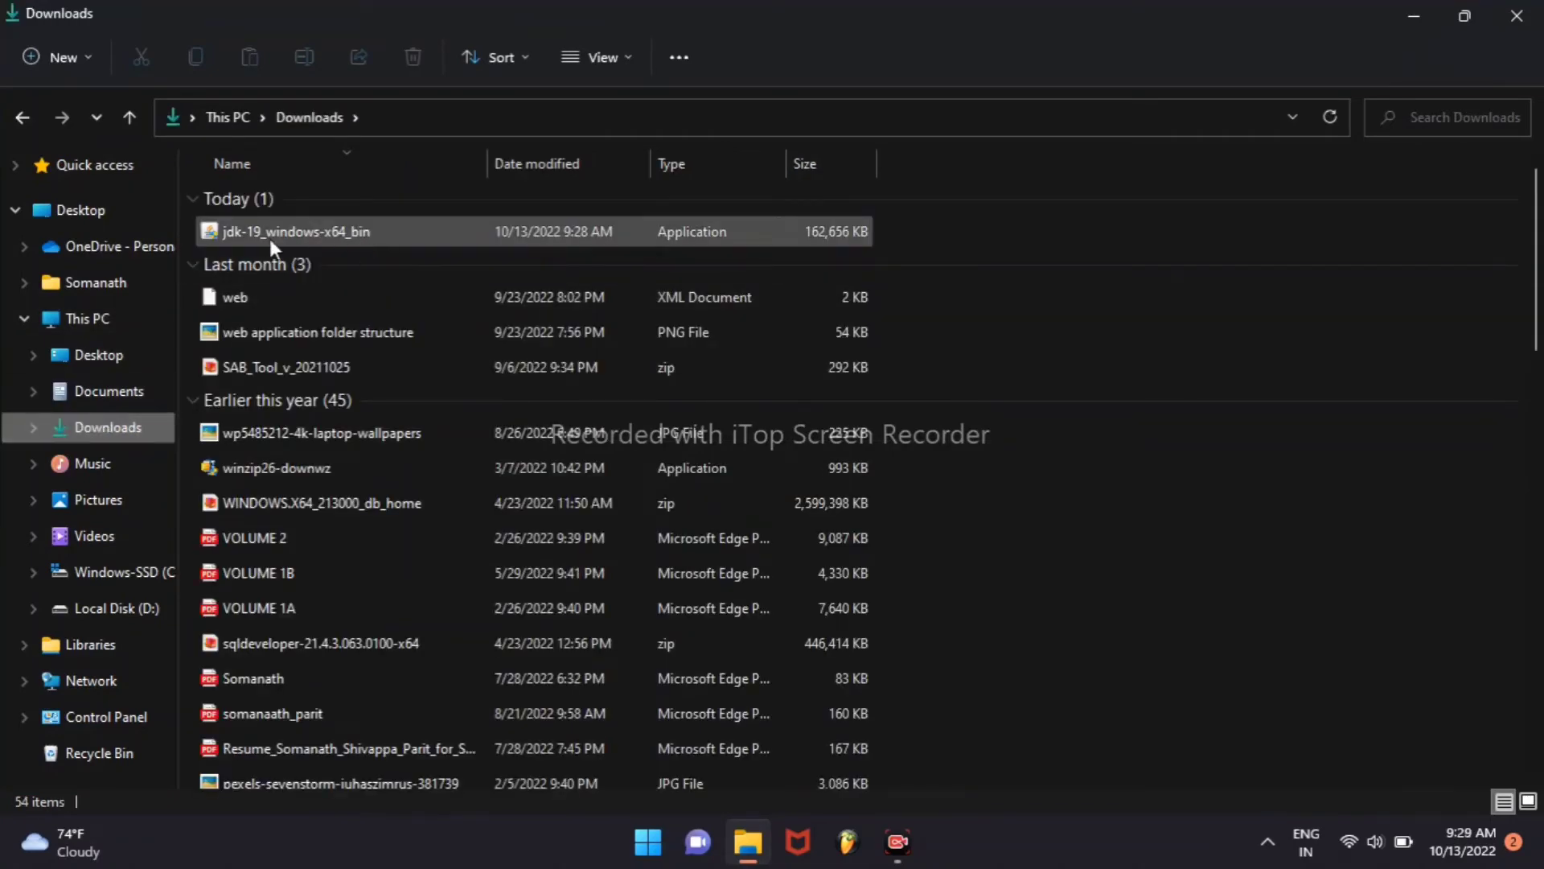
pyautogui.moveTo(343, 235)
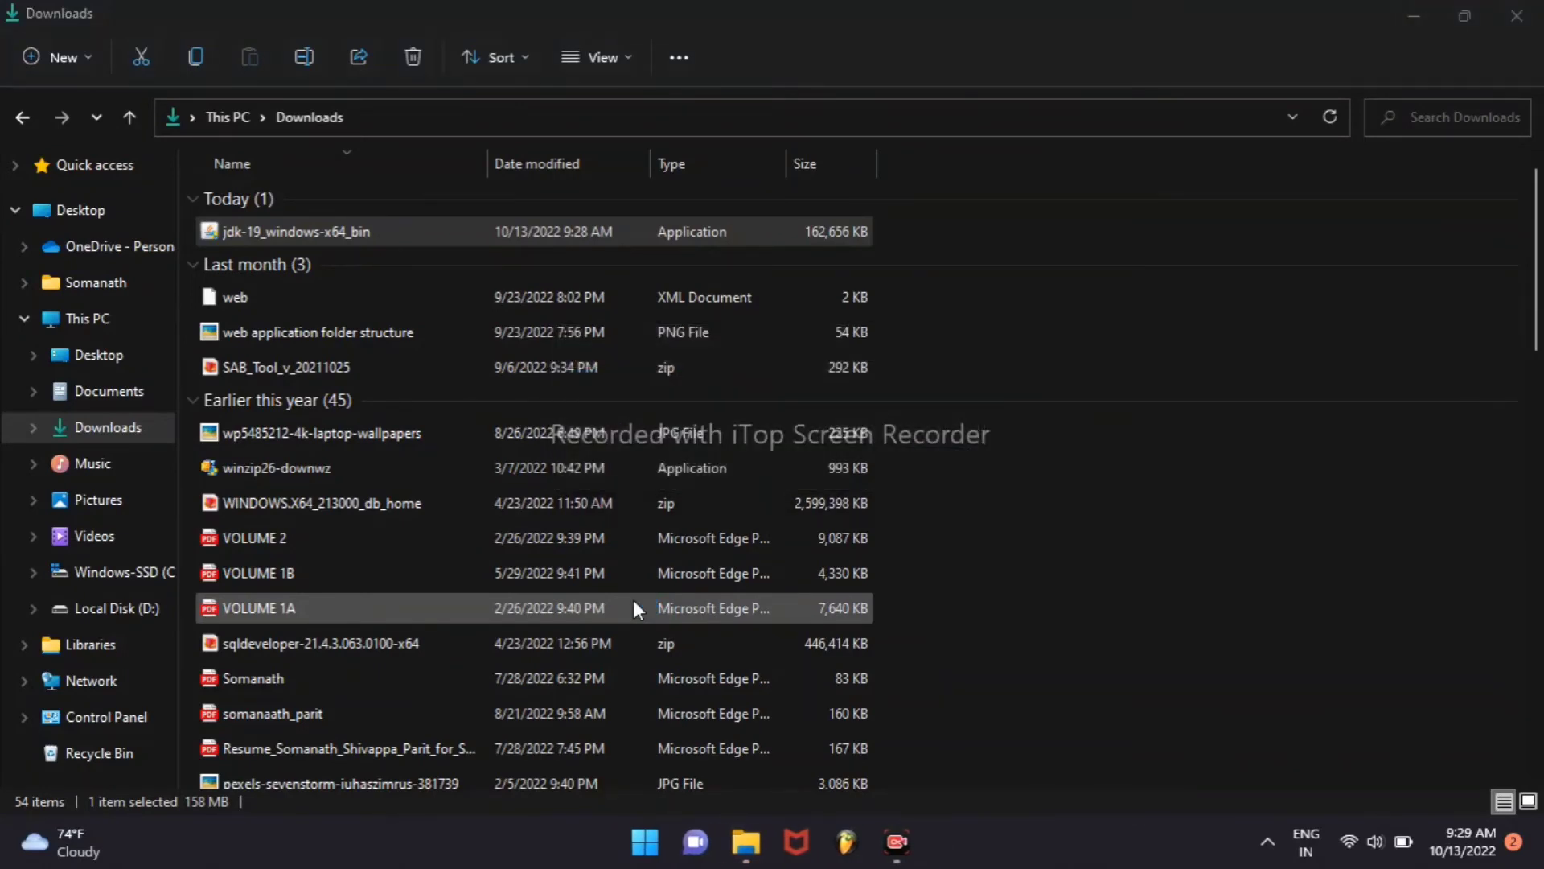
# - Run jdk-19_windows-x64_bin, keep the default C:\Program Files\Java\jdk-19\ folder, and close the finished wizard
pyautogui.doubleClick(275, 232)
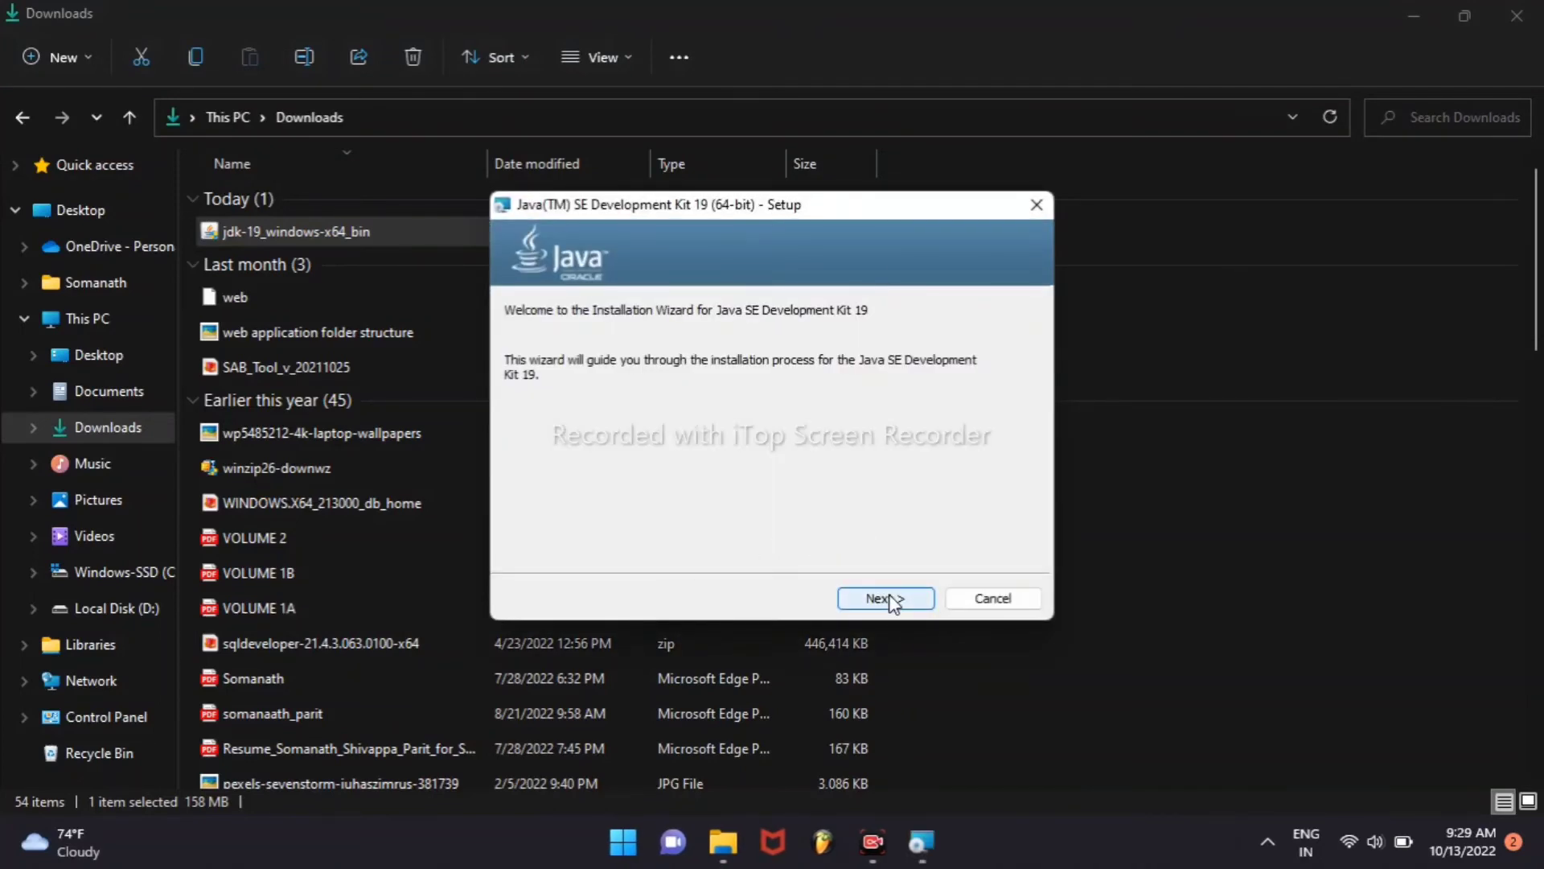
pyautogui.click(885, 598)
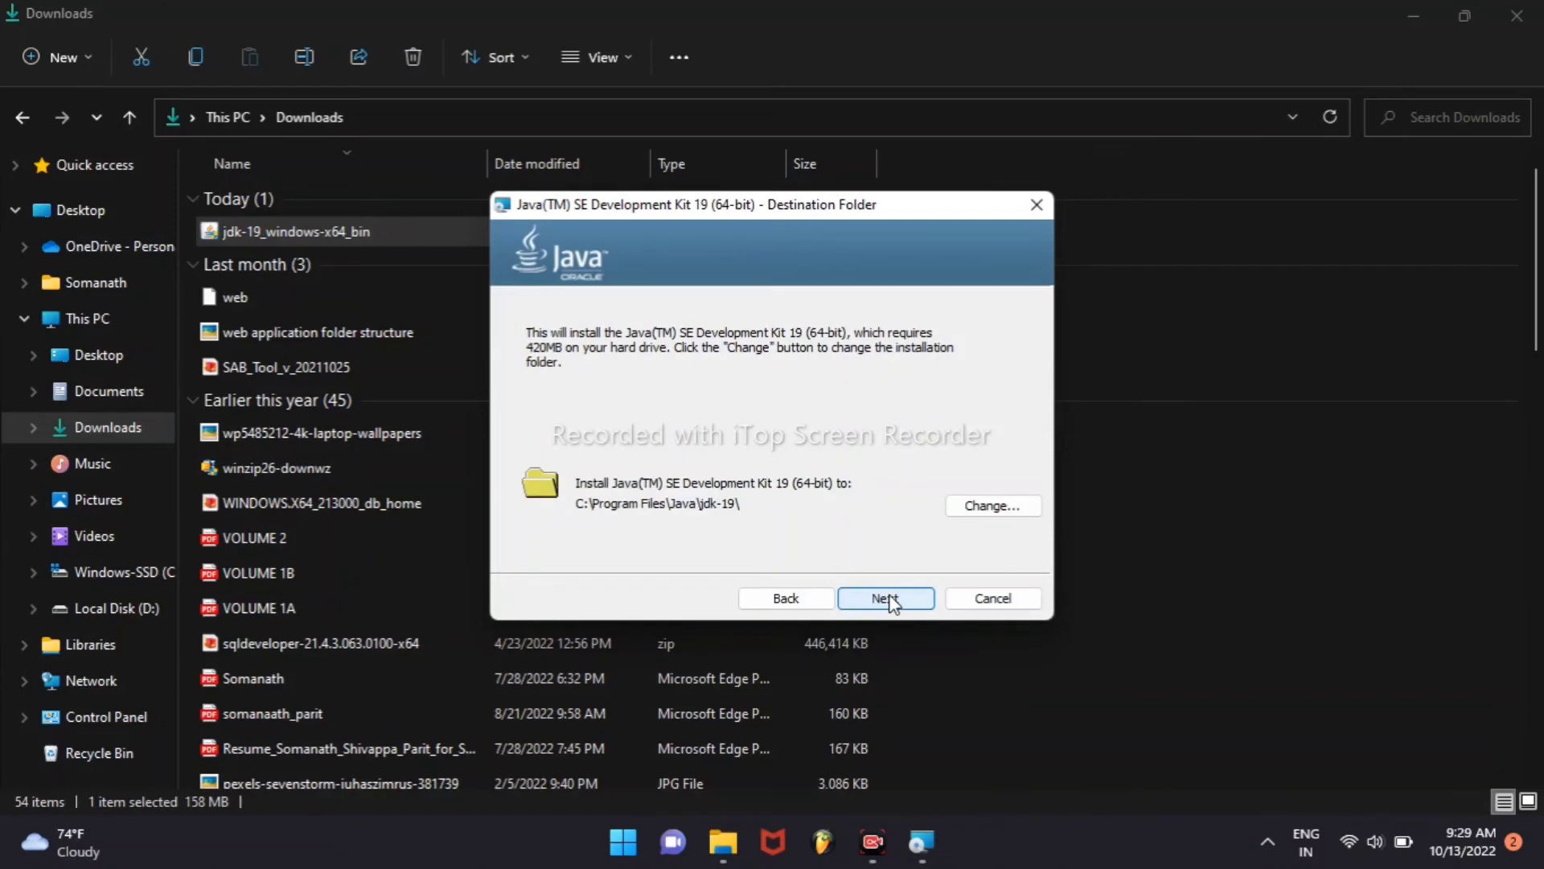
pyautogui.click(886, 597)
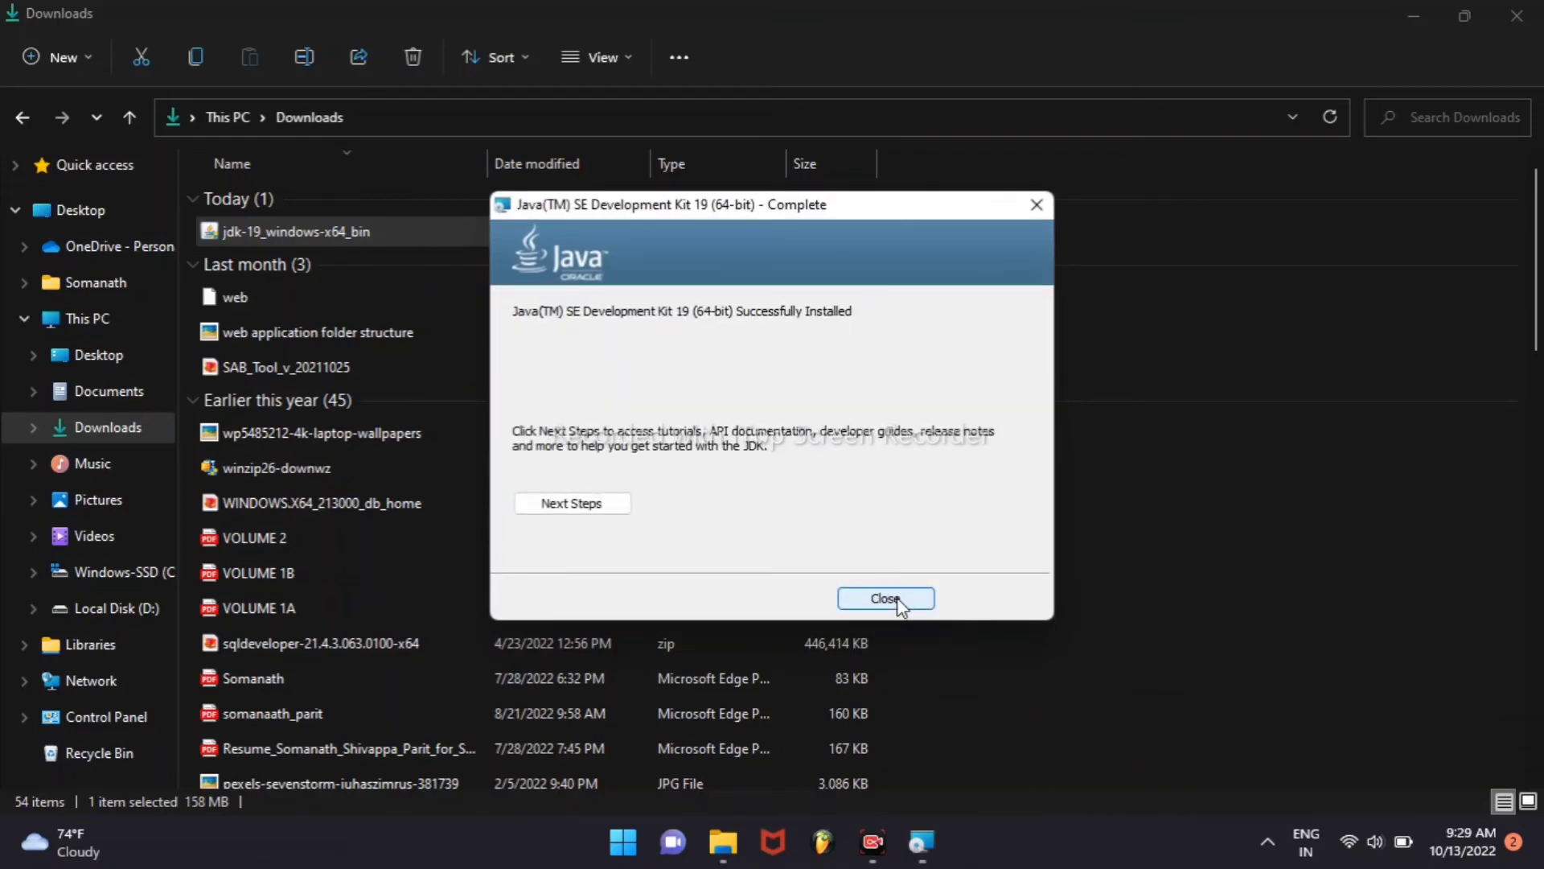
pyautogui.moveTo(881, 609)
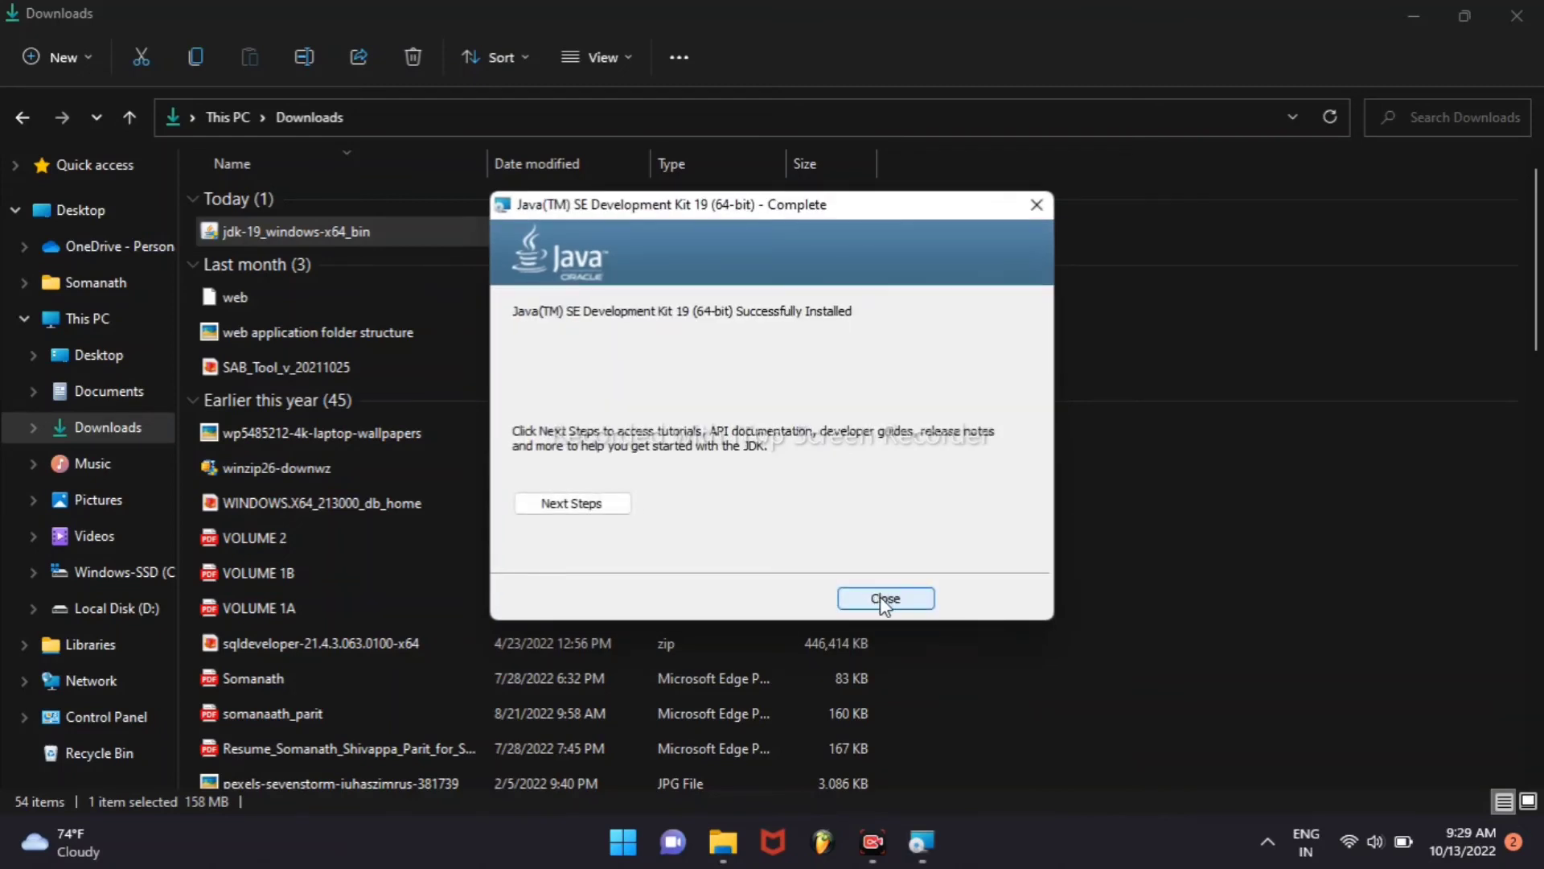
pyautogui.click(887, 599)
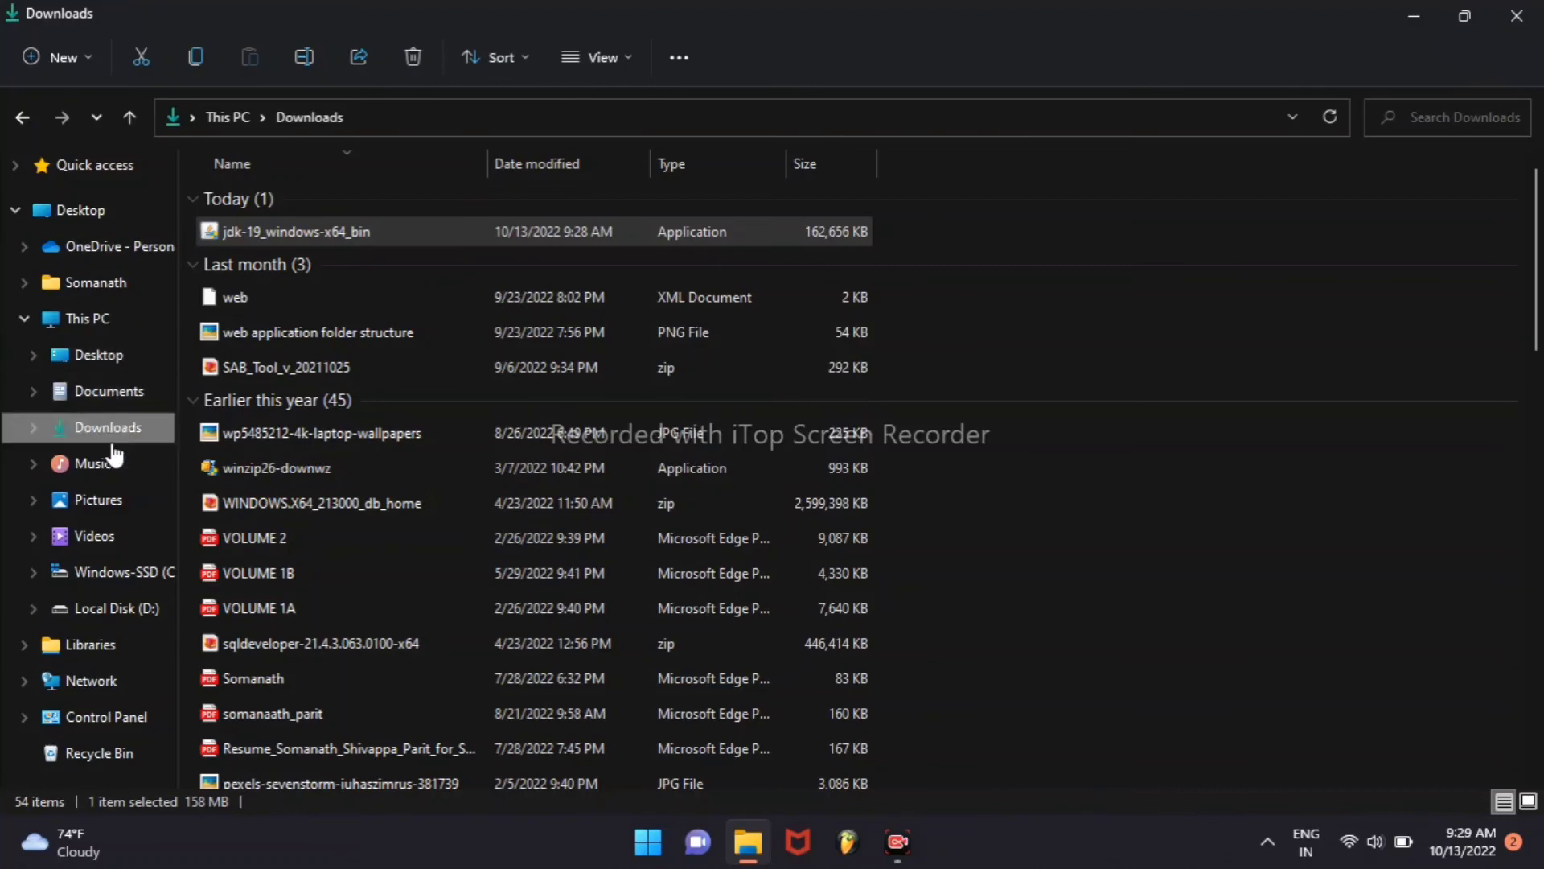
pyautogui.moveTo(119, 573)
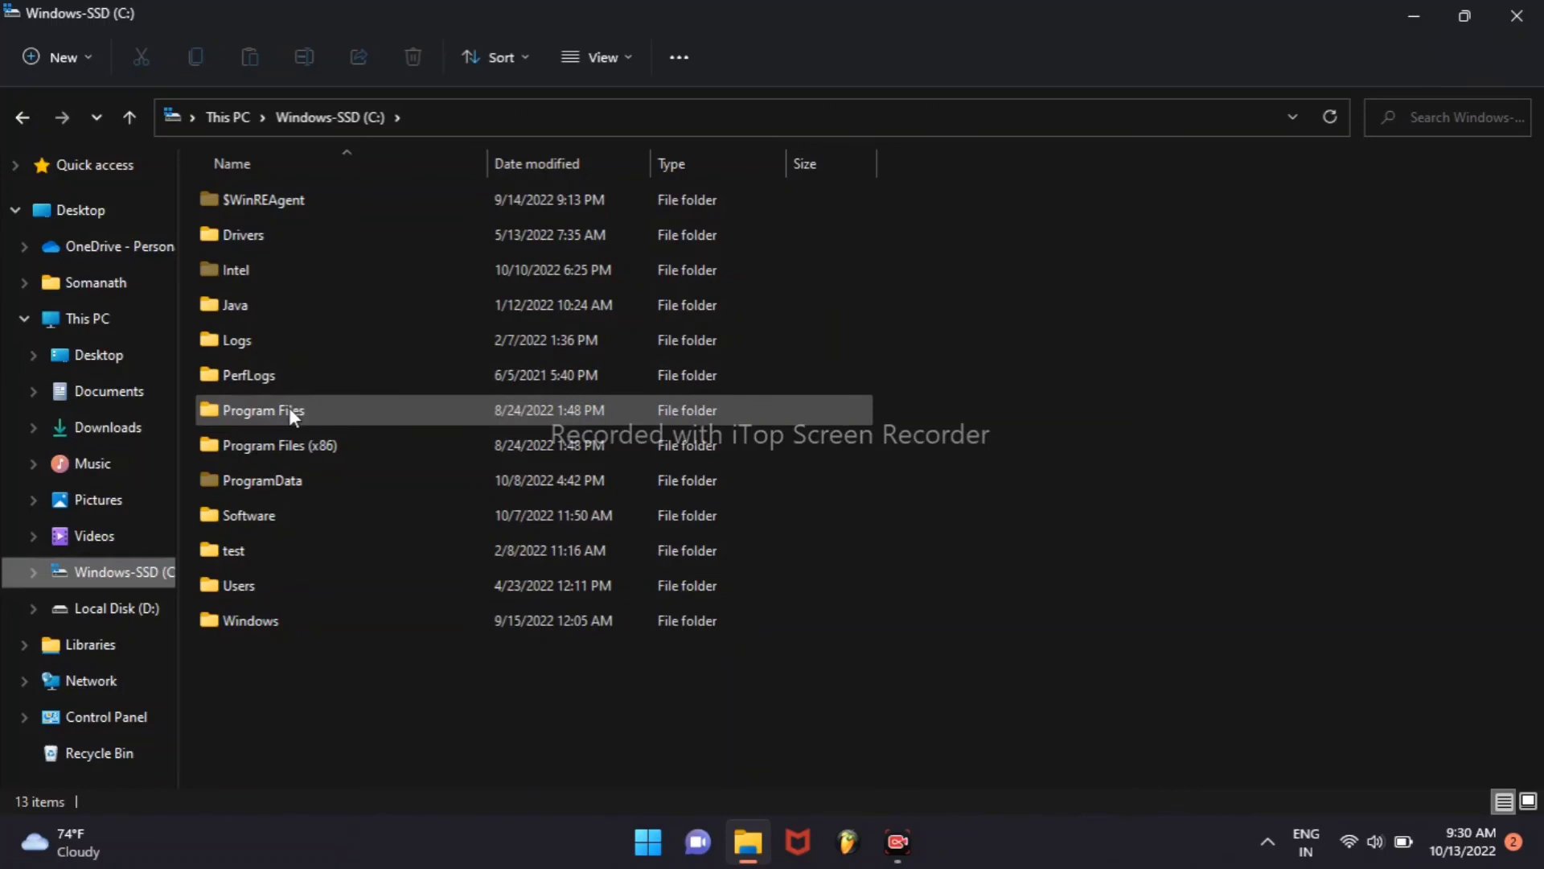
# - Browse into Program Files then Java on C: to show the new jdk-19 folder beside jdk-17.0.2 and jdk-18.0.1.1
pyautogui.doubleClick(264, 410)
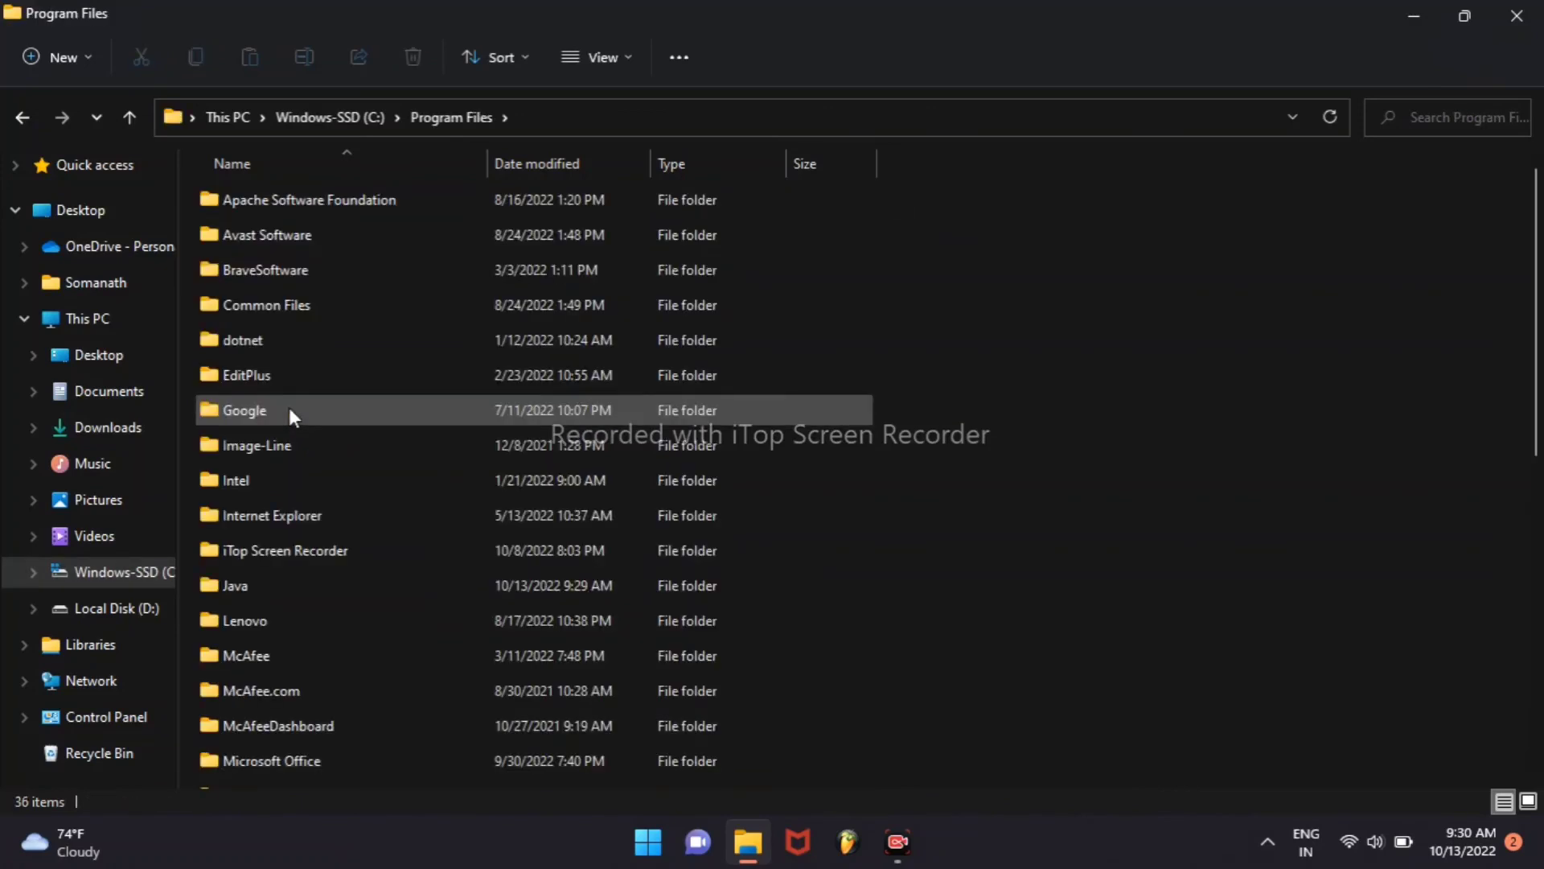
pyautogui.scroll(-3)
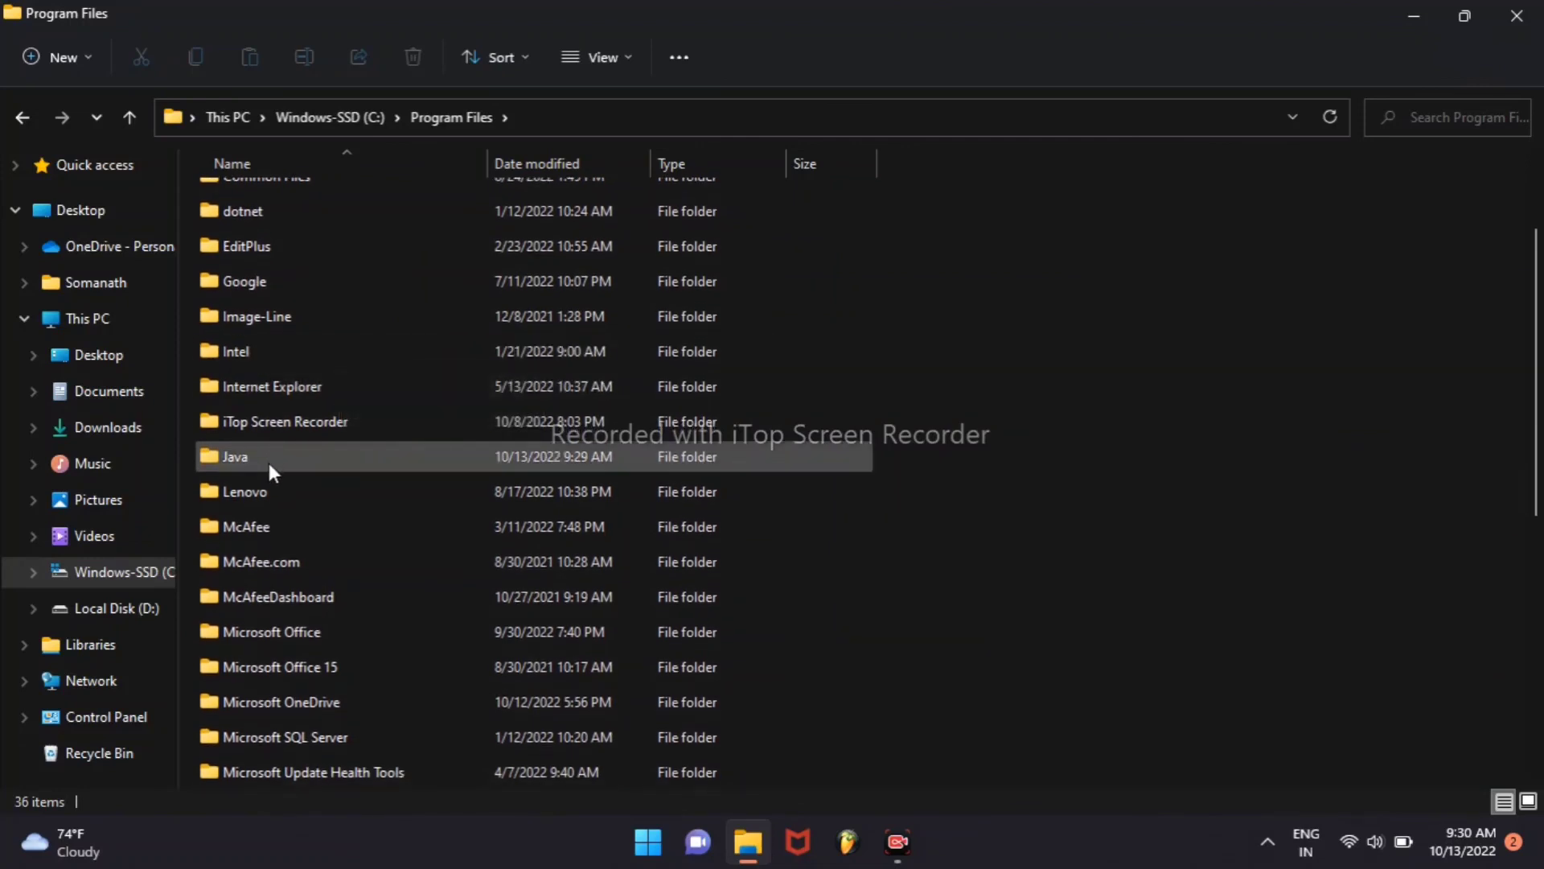
pyautogui.doubleClick(235, 457)
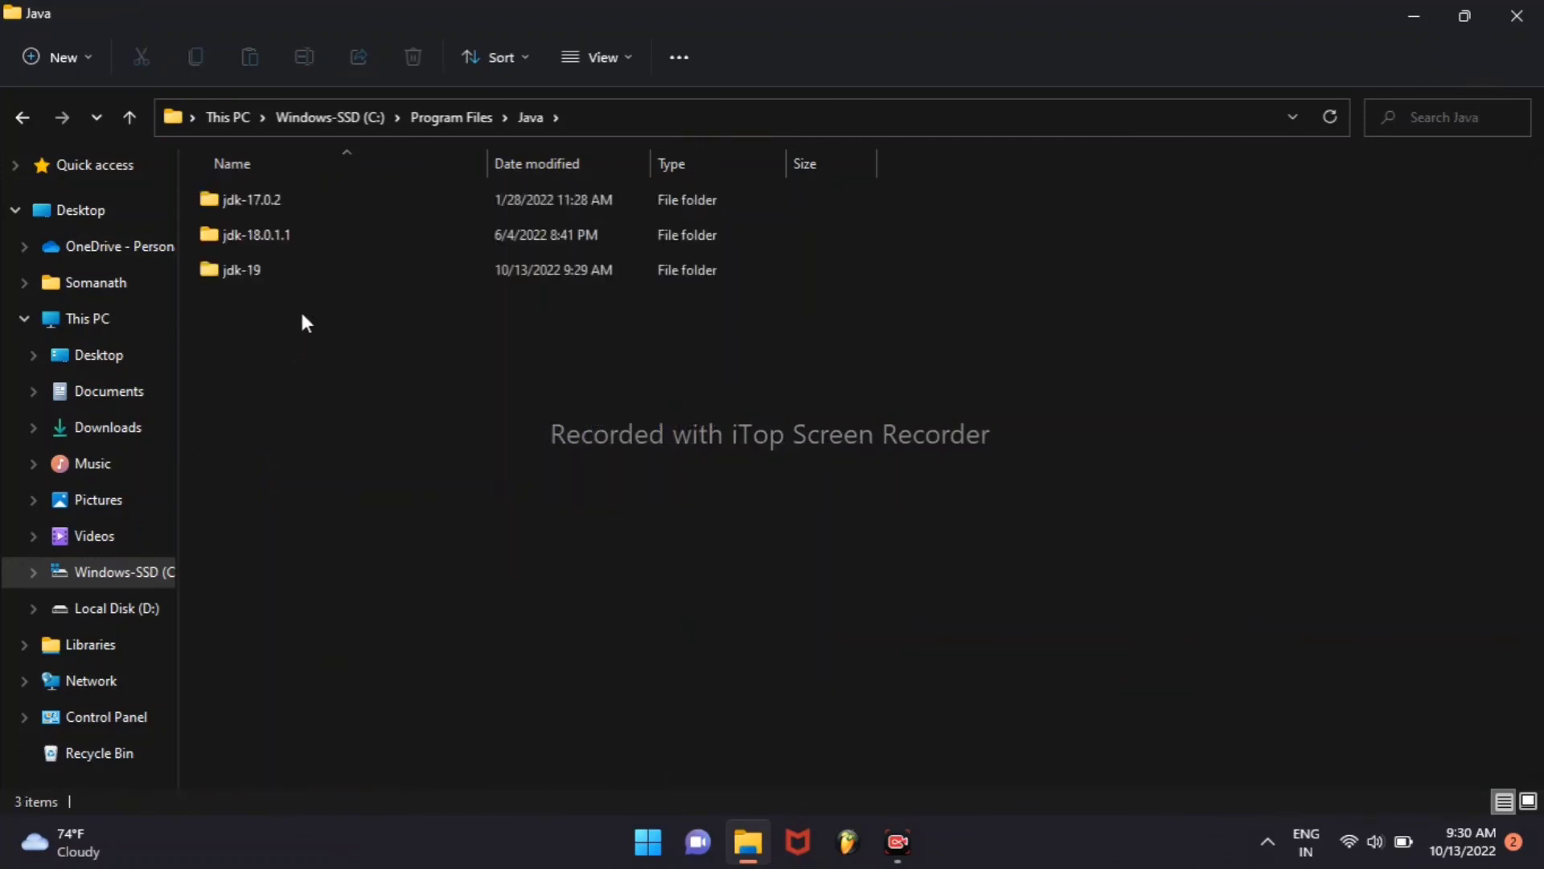